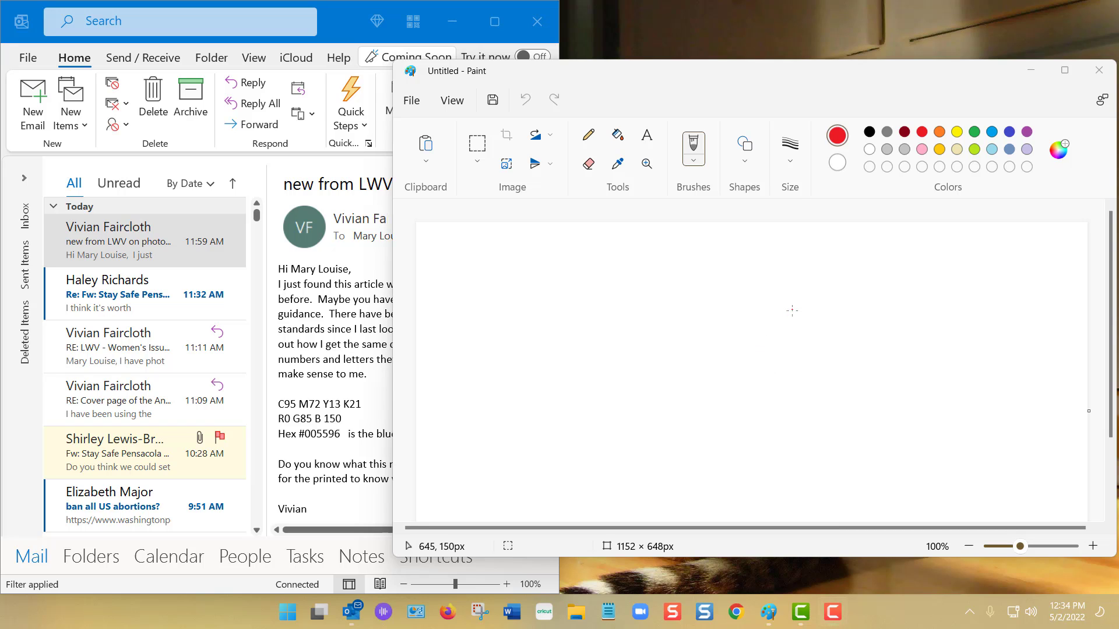
mouse_move(791, 311)
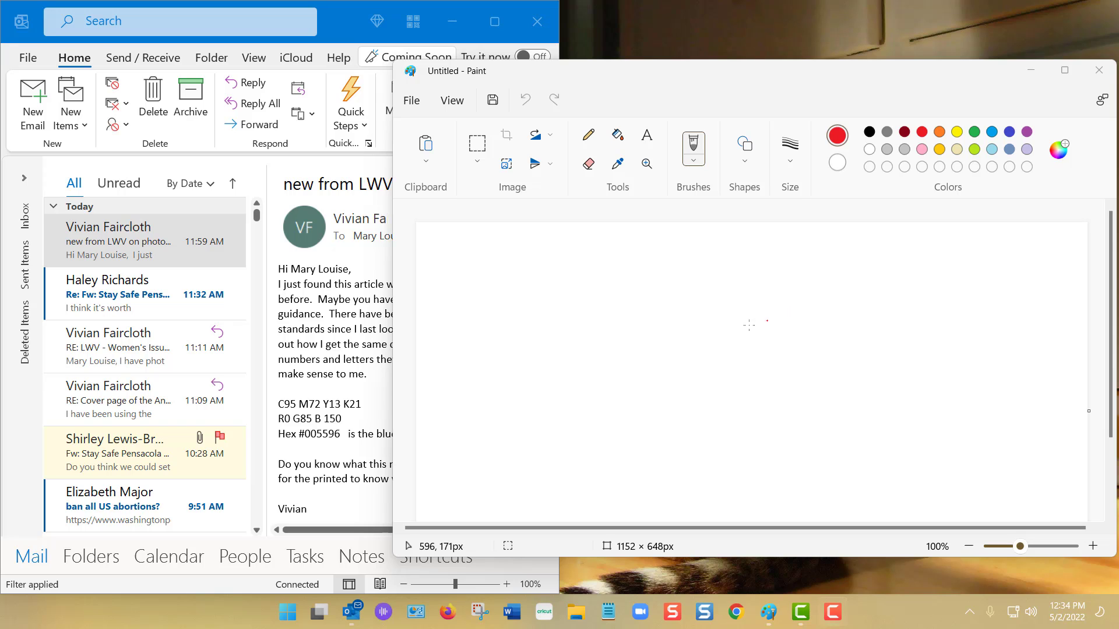
mouse_move(839, 332)
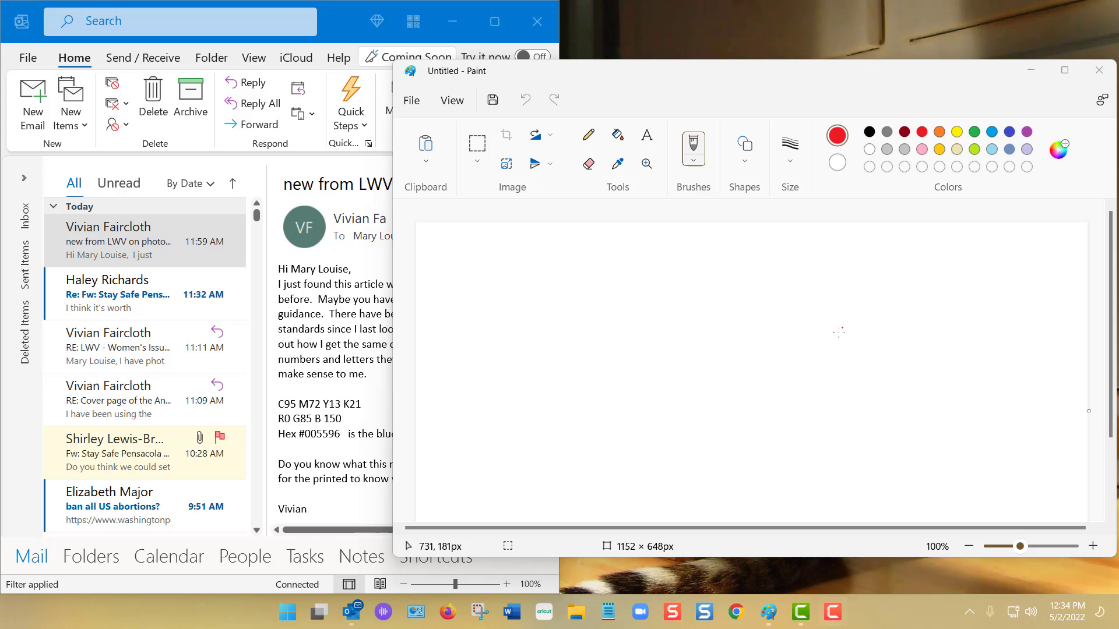
mouse_move(843, 289)
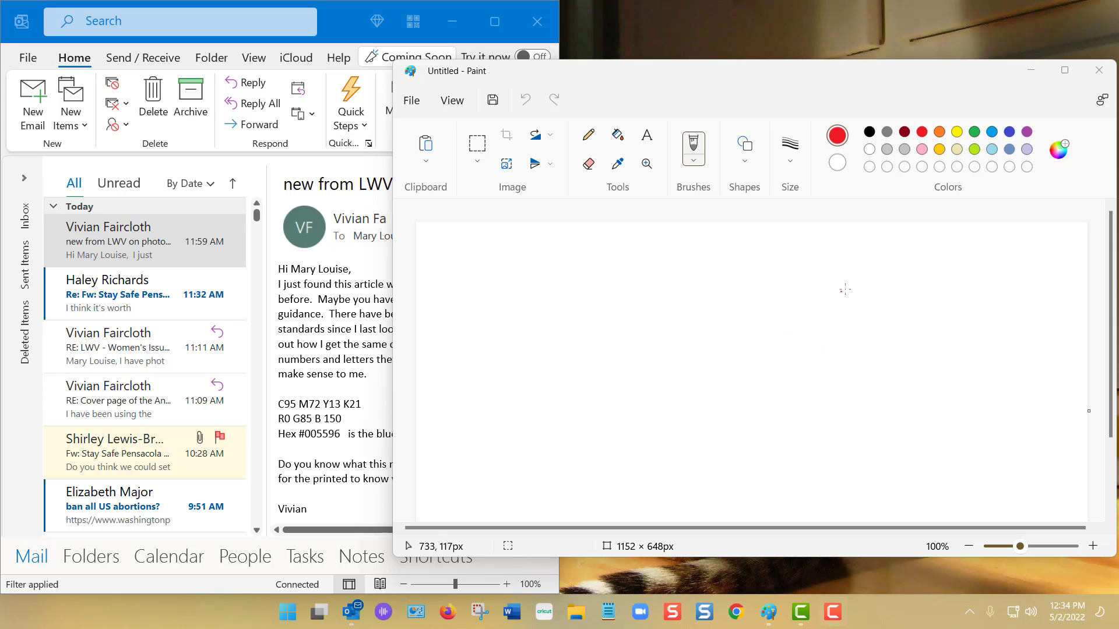
mouse_move(635, 282)
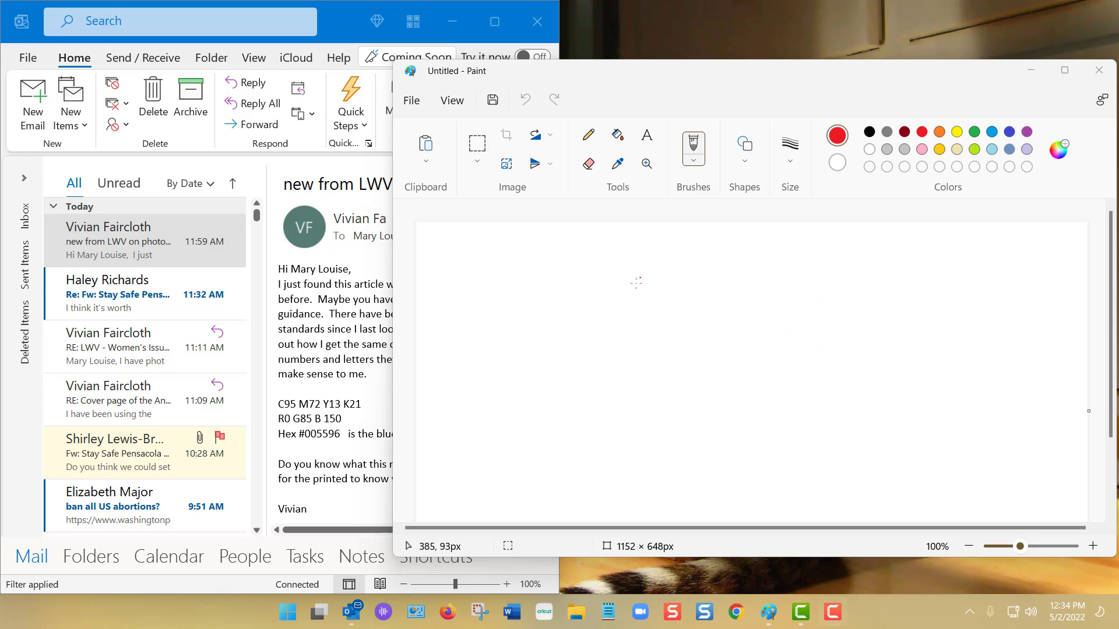
mouse_move(686, 298)
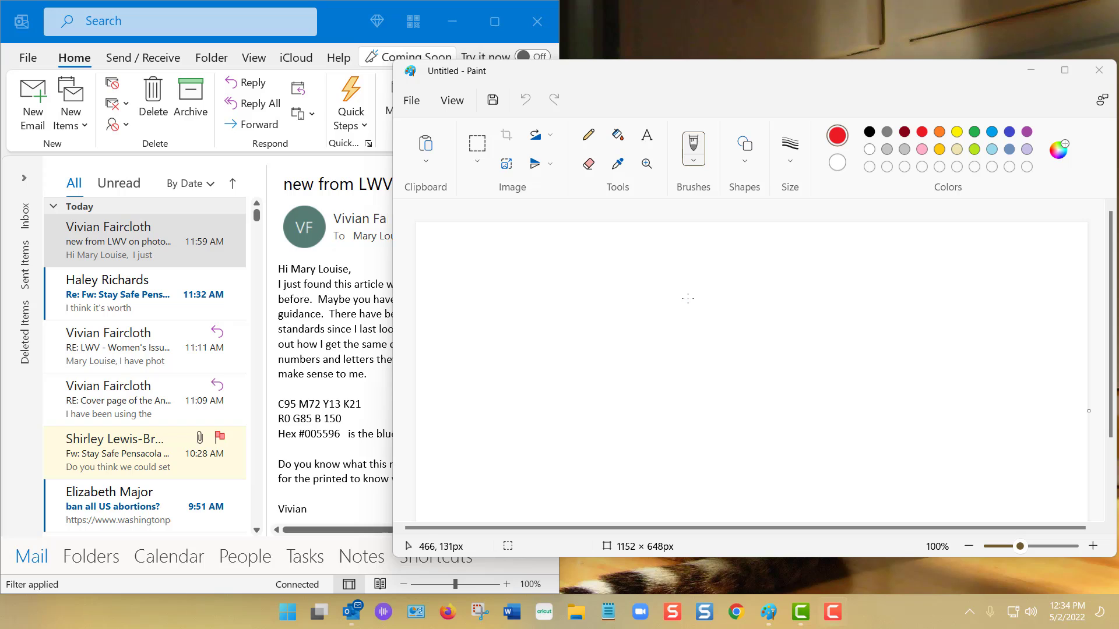
mouse_move(648, 292)
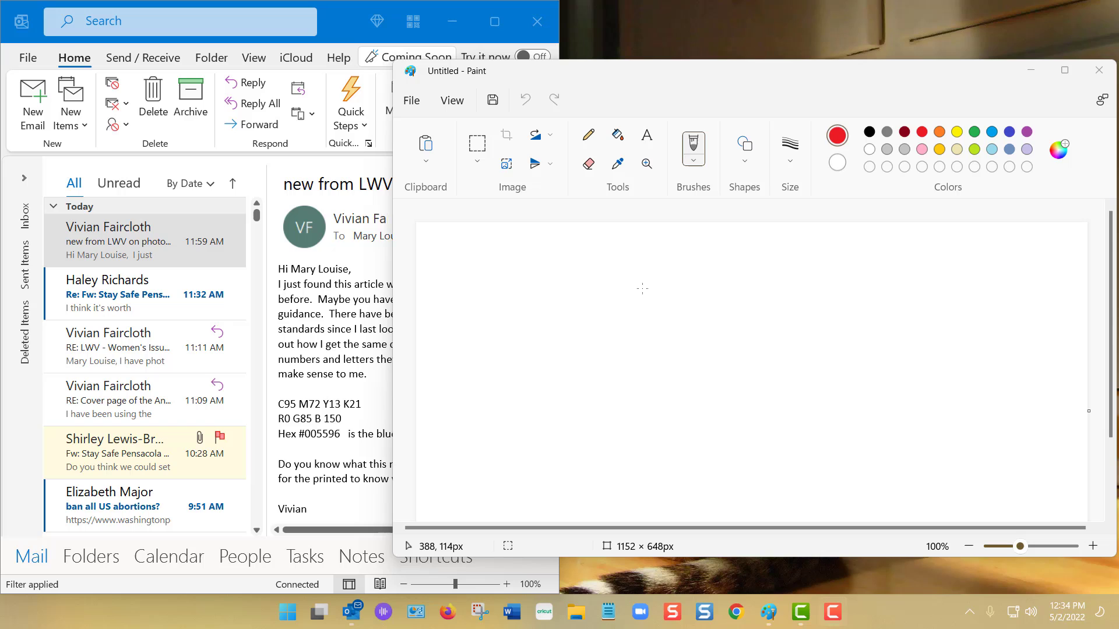
mouse_move(656, 282)
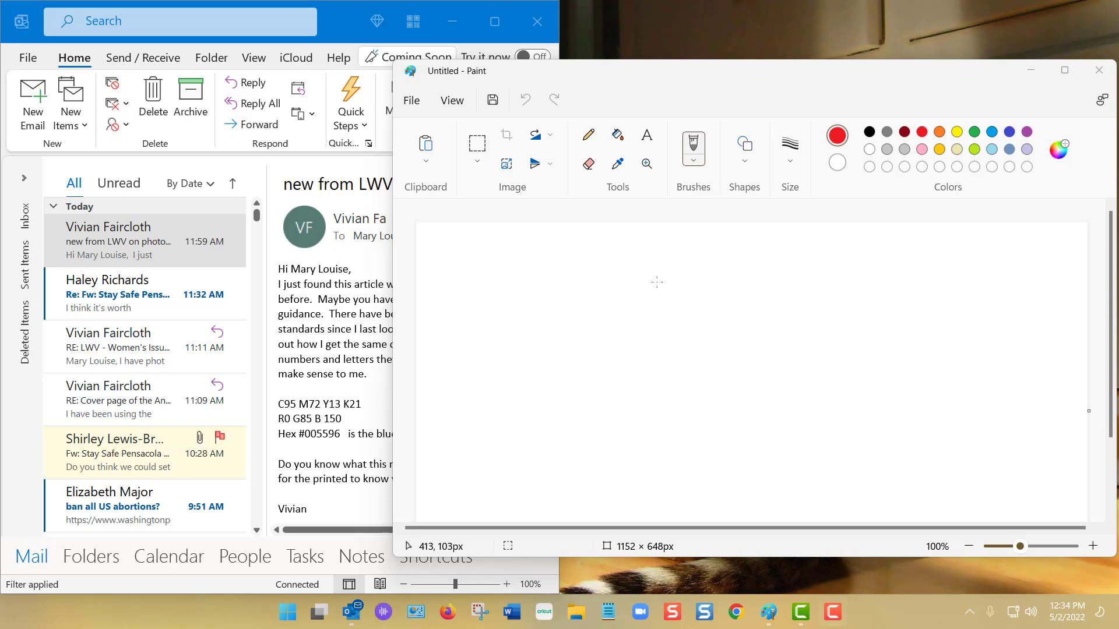
mouse_move(656, 282)
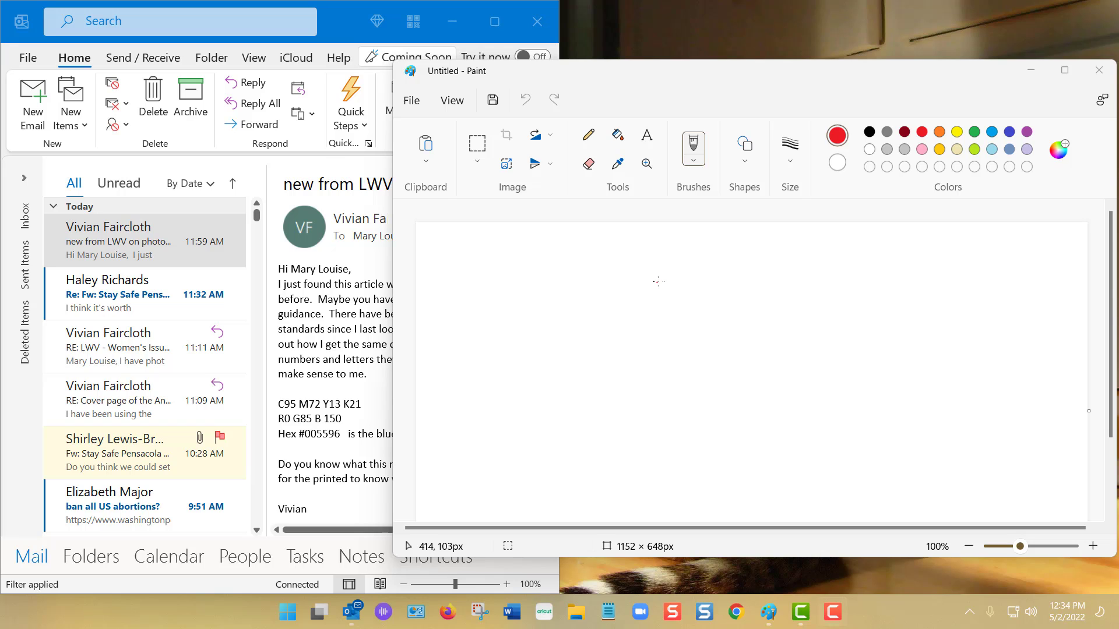
mouse_move(669, 283)
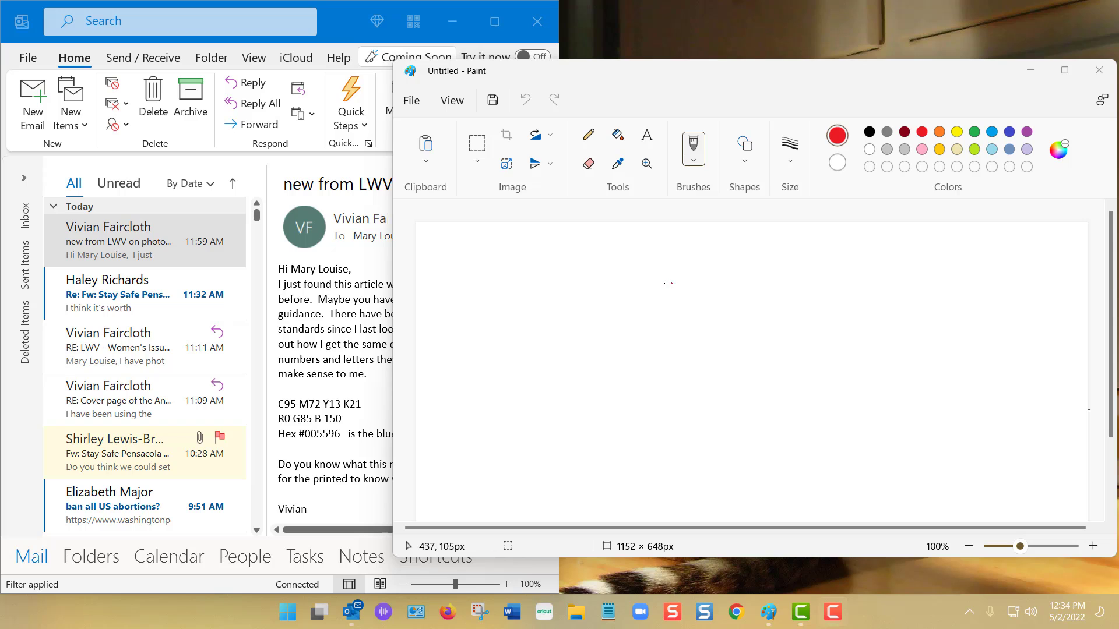
mouse_move(616, 263)
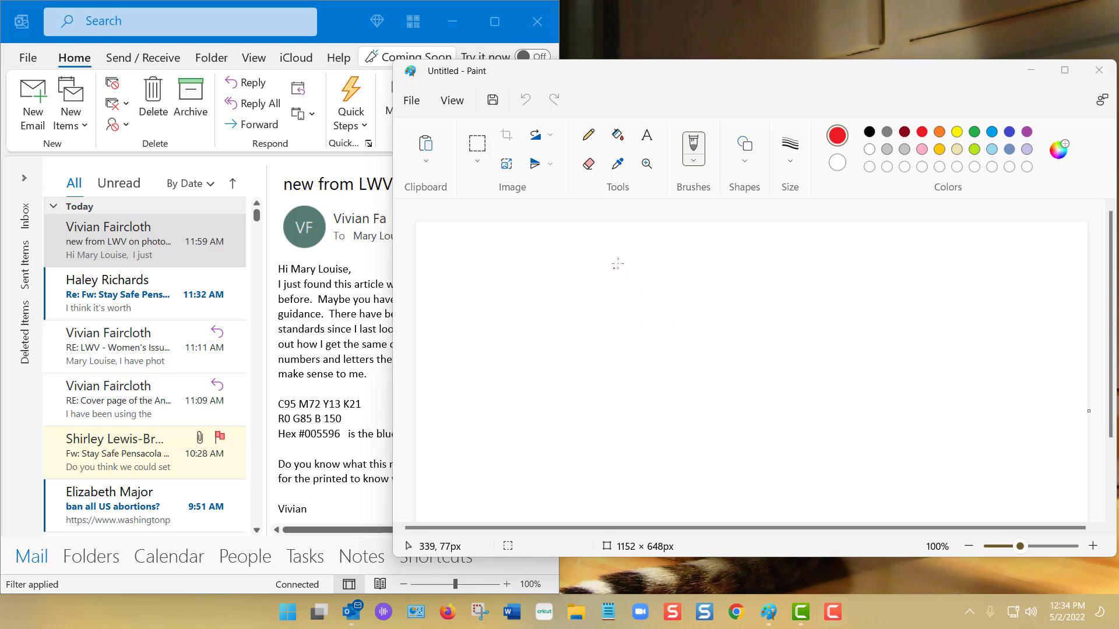
mouse_move(940, 226)
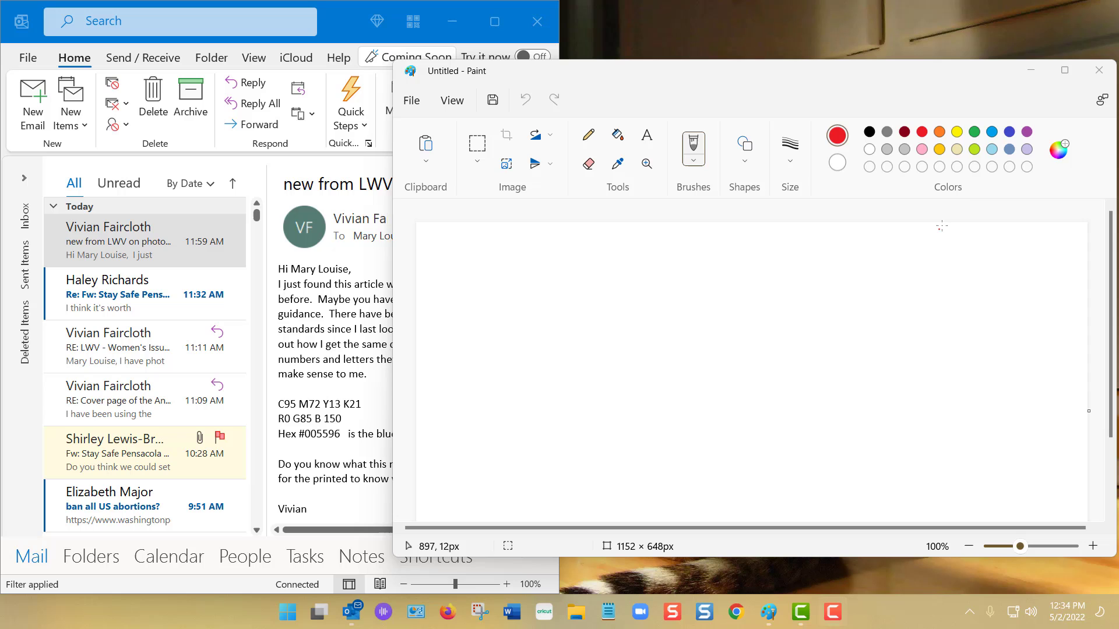
- Open Paint's colour editor and enter the deep blue's RGB values 0, 85, 150
left_click(1058, 149)
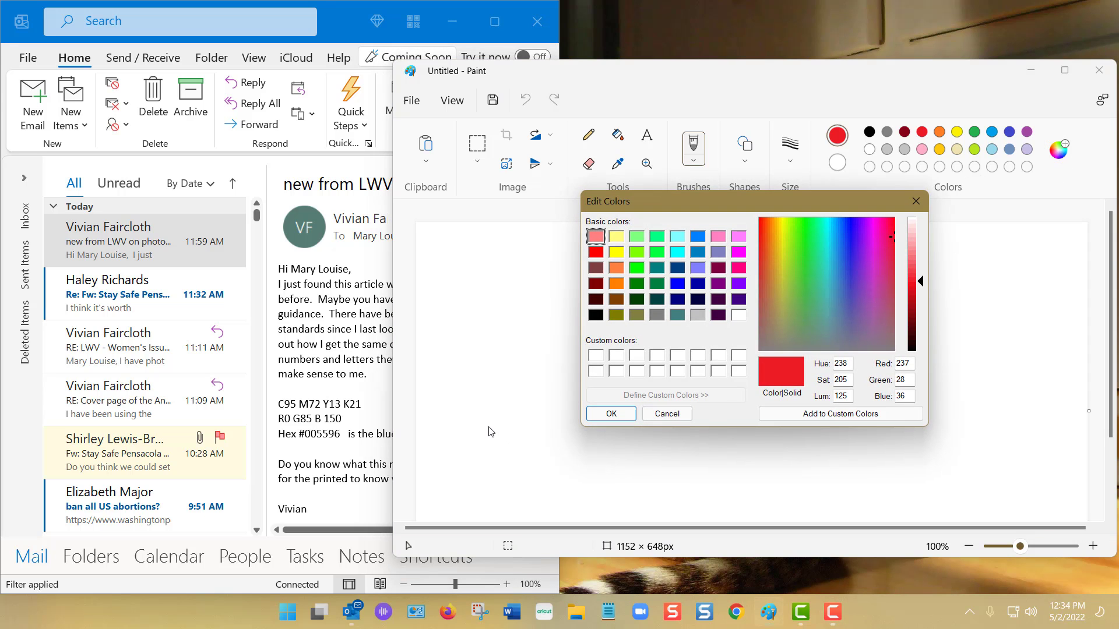
mouse_move(298, 445)
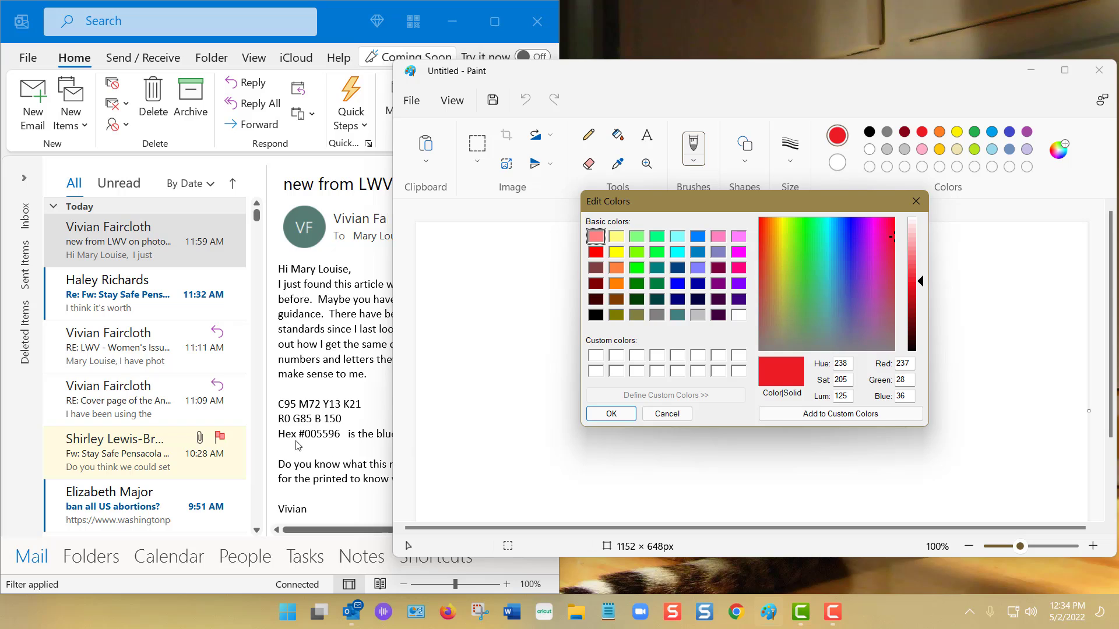
mouse_move(281, 432)
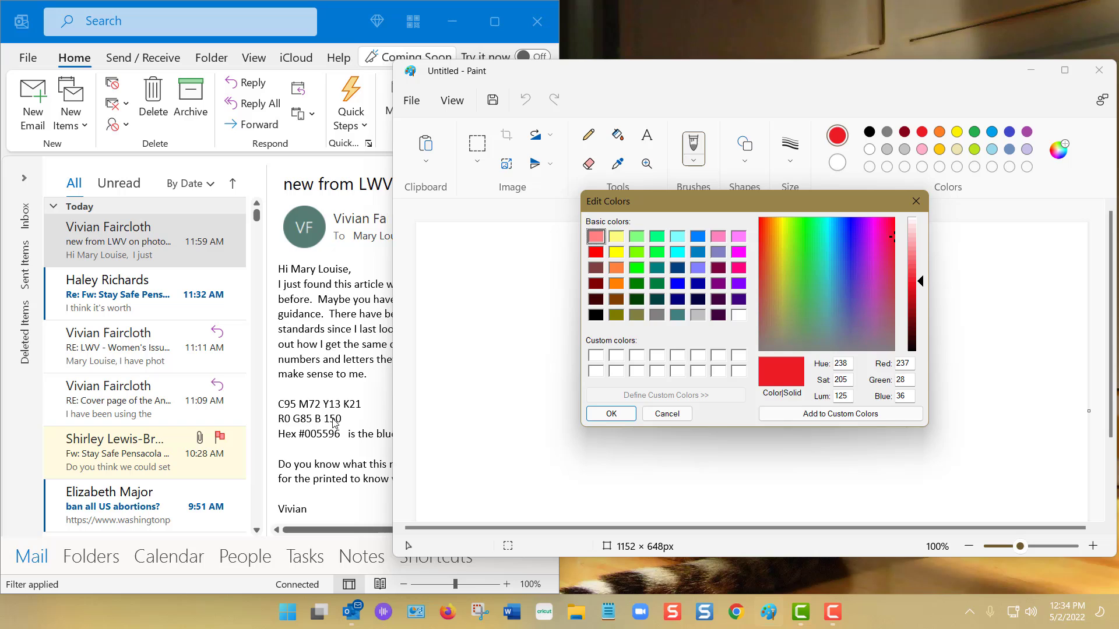
mouse_move(757, 420)
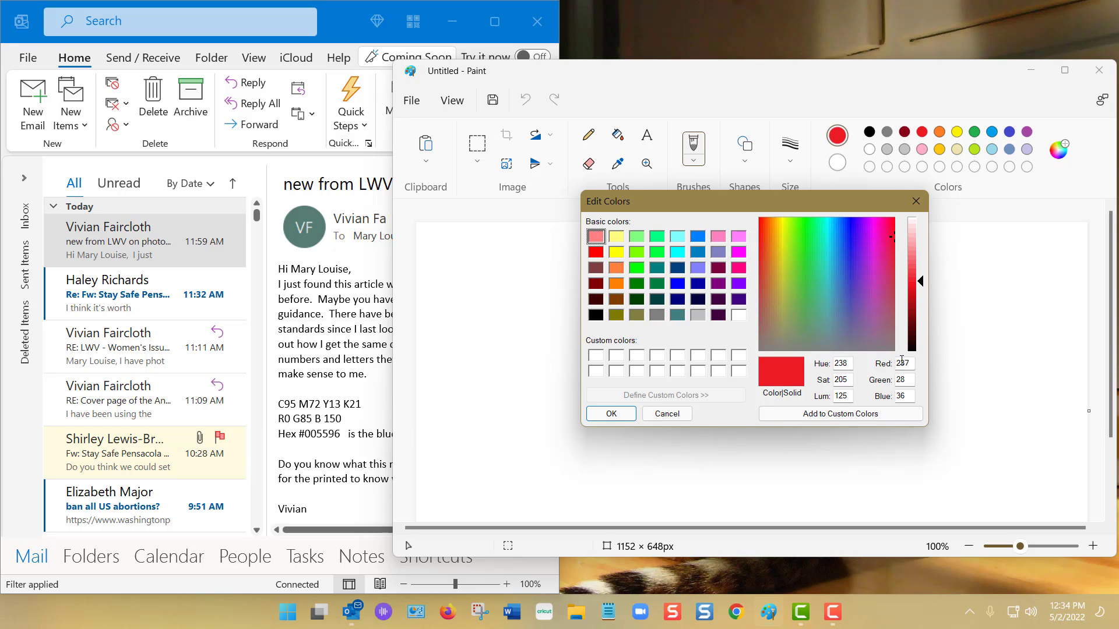
triple_click(903, 363)
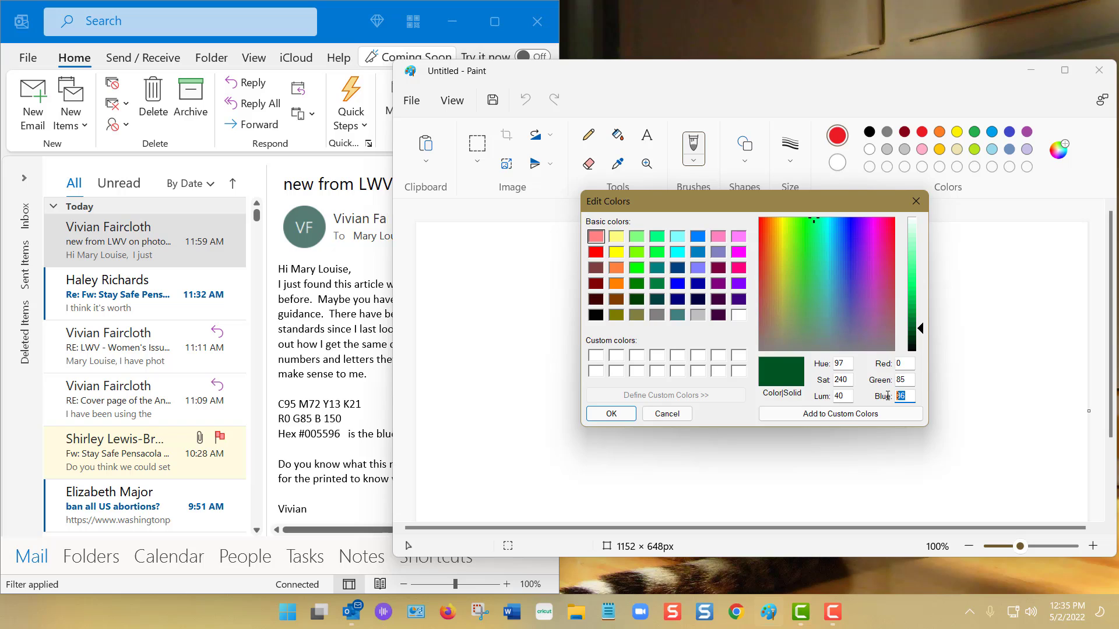
type("150")
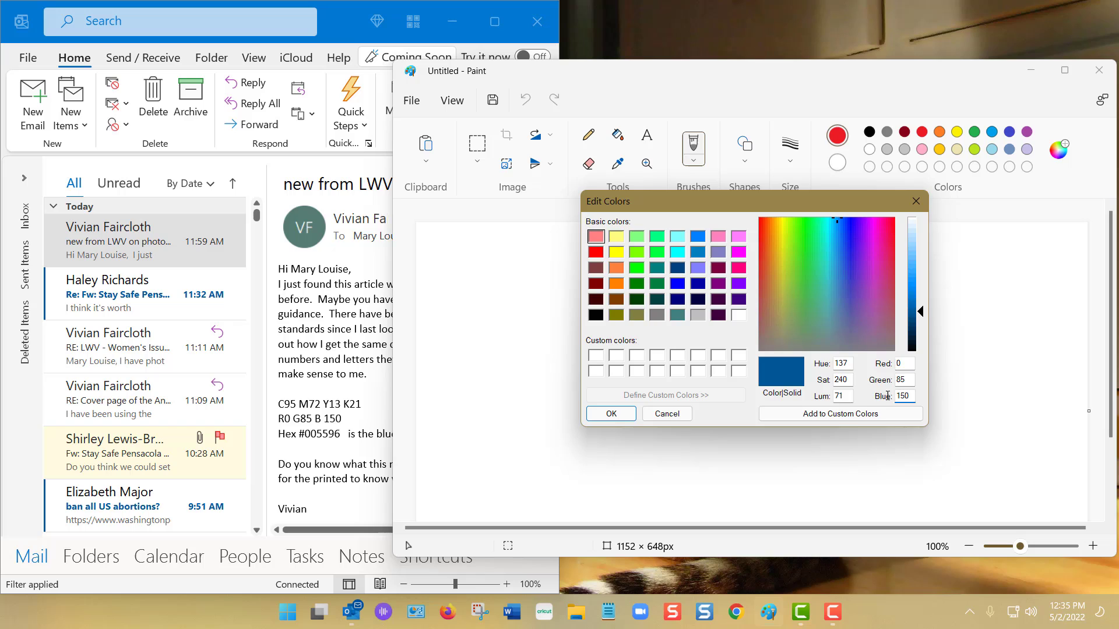
mouse_move(776, 396)
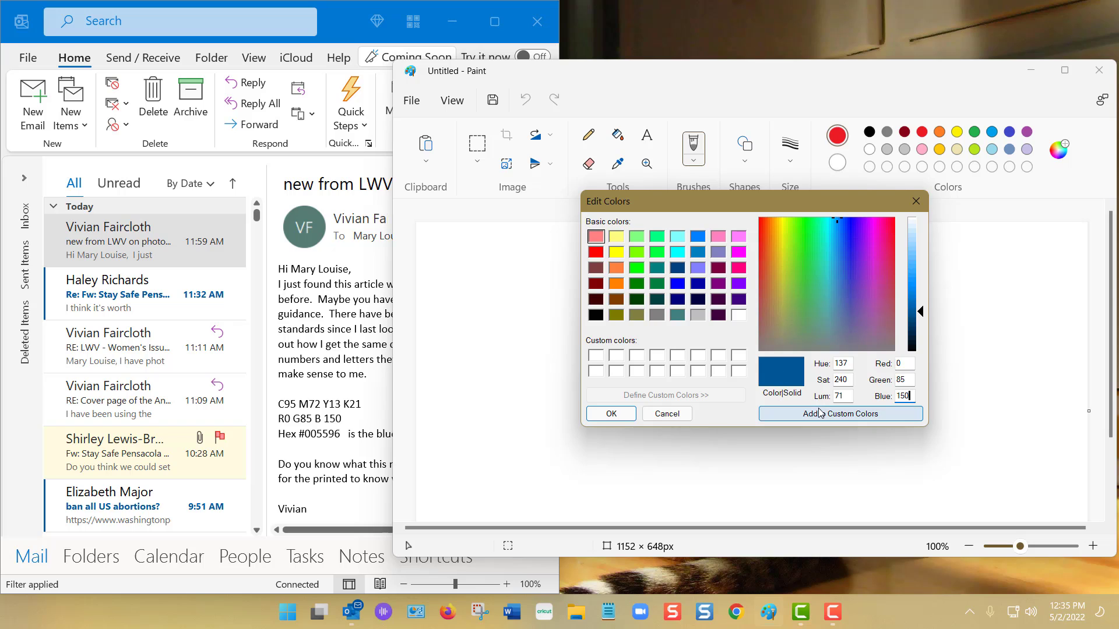
- Save the 0, 85, 150 blue as a custom colour and begin mixing an orange-red
left_click(840, 414)
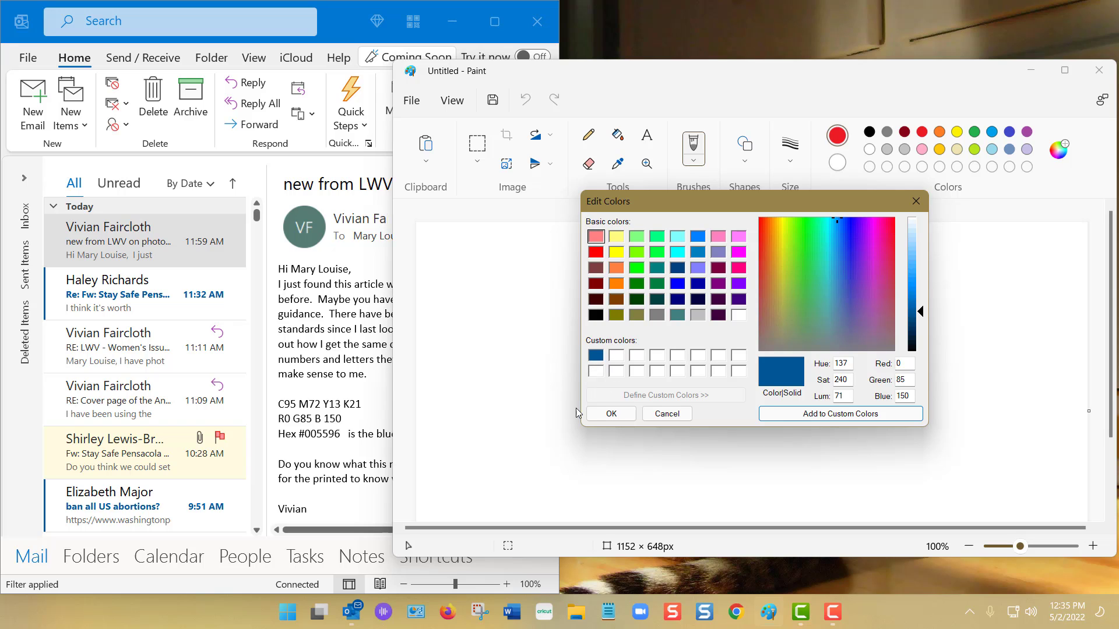
mouse_move(879, 368)
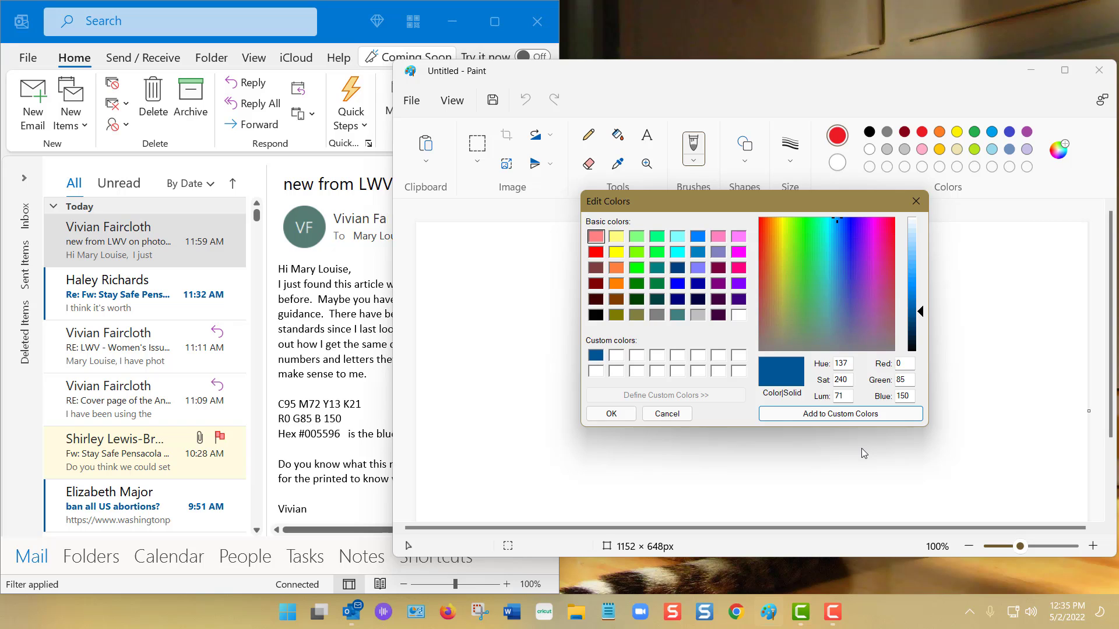
mouse_move(891, 247)
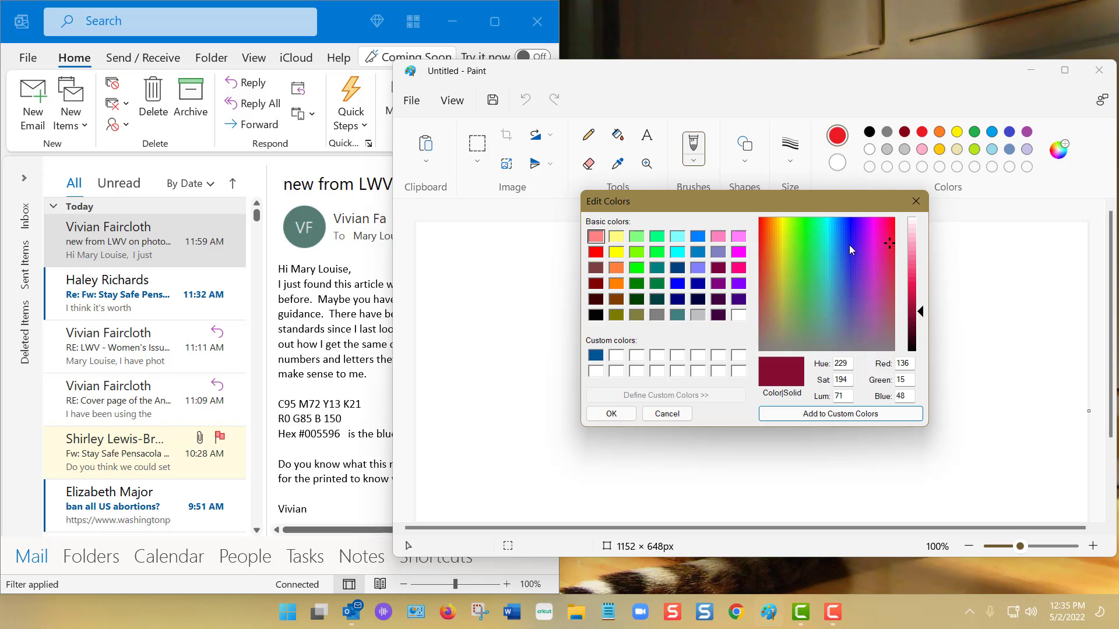
left_click_drag(921, 311, 920, 289)
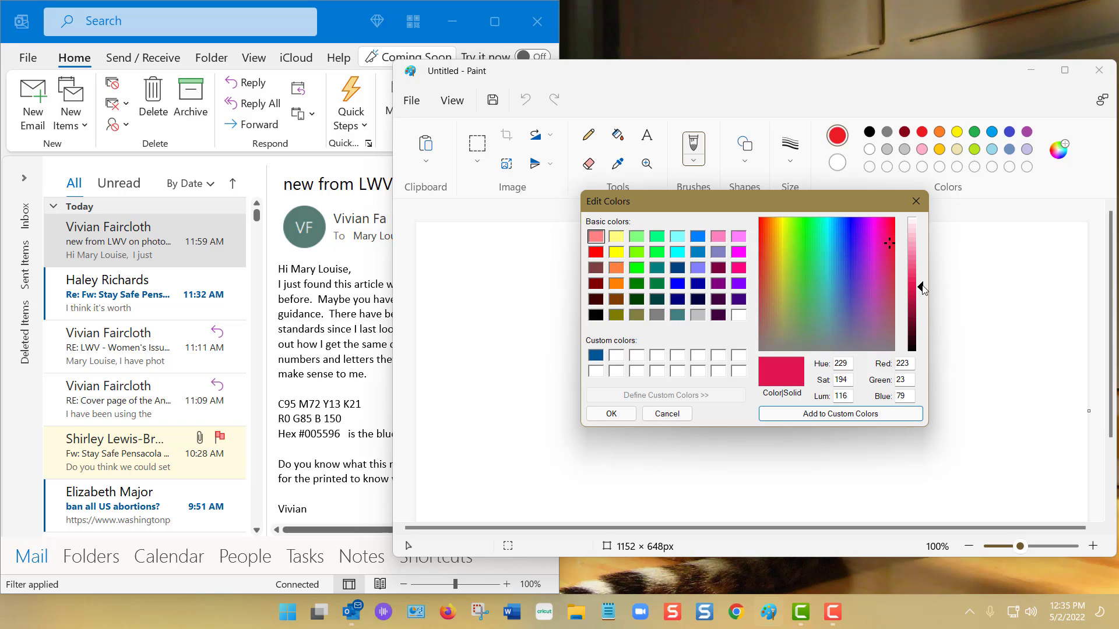
left_click_drag(922, 289, 923, 278)
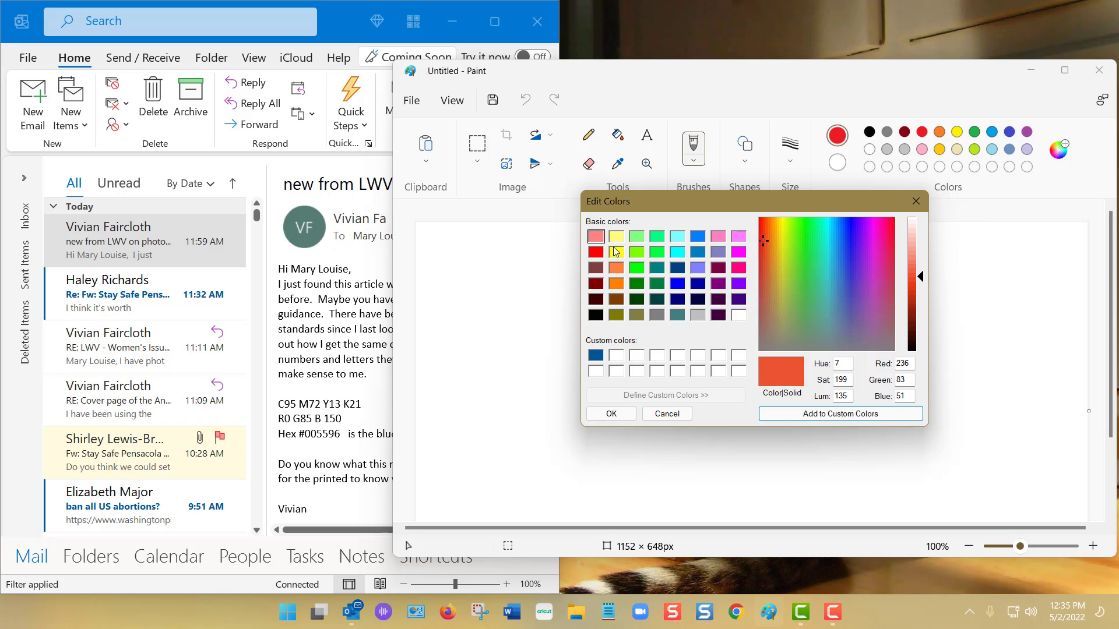
- Mix a slightly darkened pure red (210, 0, 0) and add it to custom colours
left_click(594, 251)
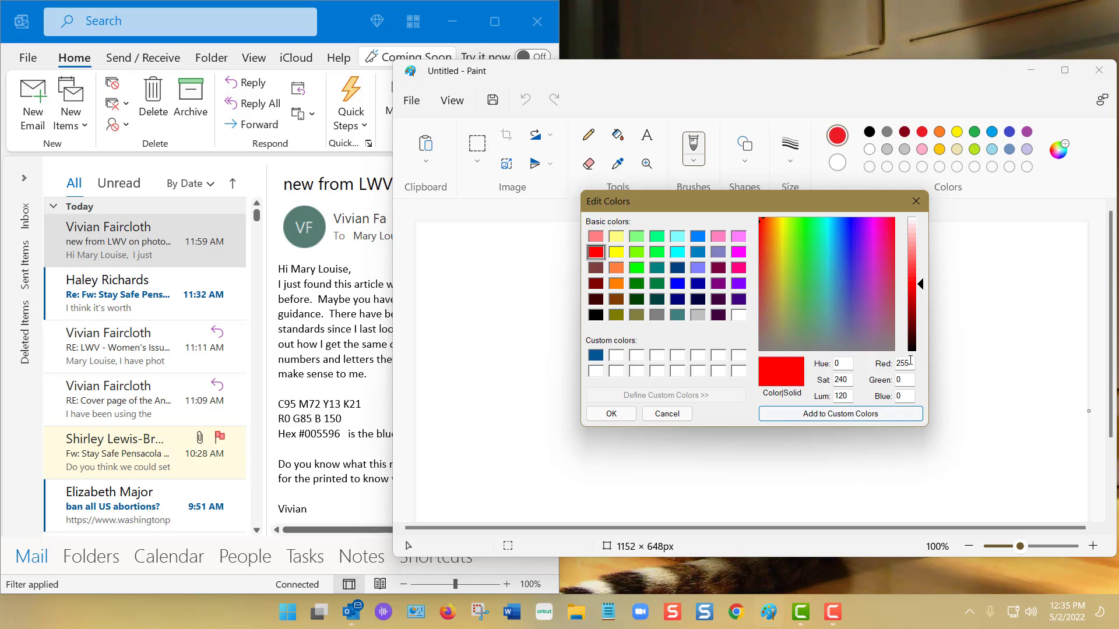
mouse_move(893, 464)
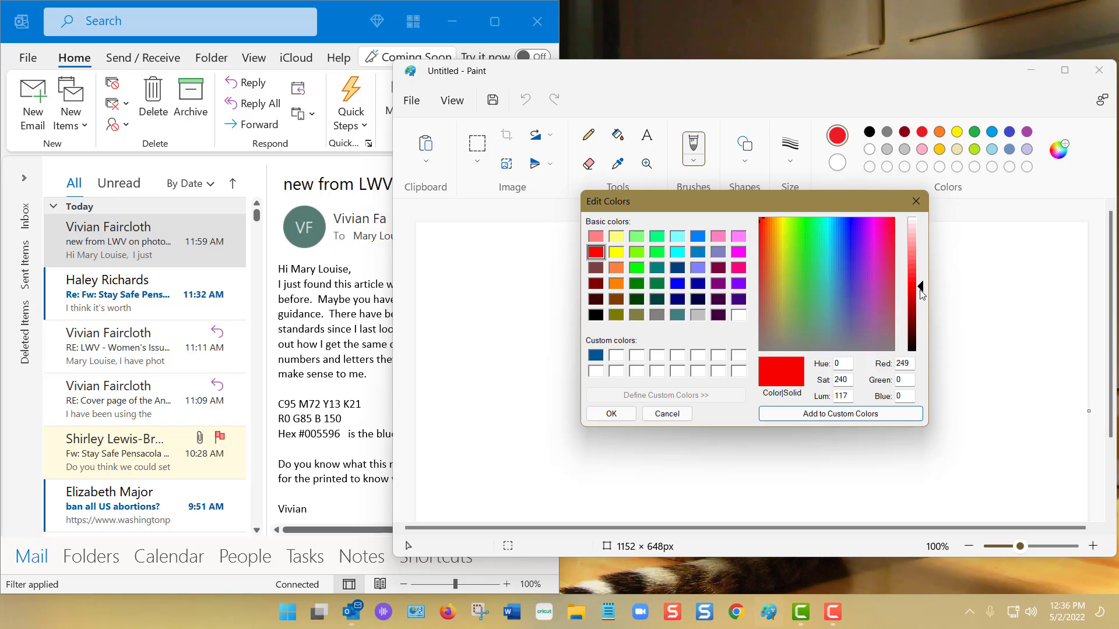
left_click_drag(921, 290, 921, 298)
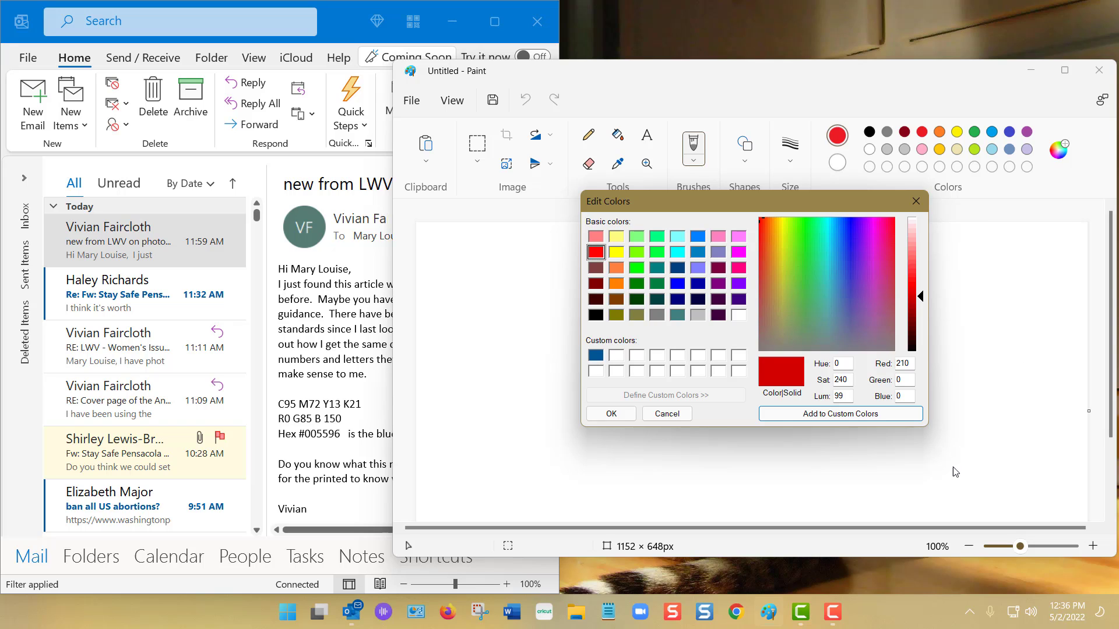
mouse_move(906, 375)
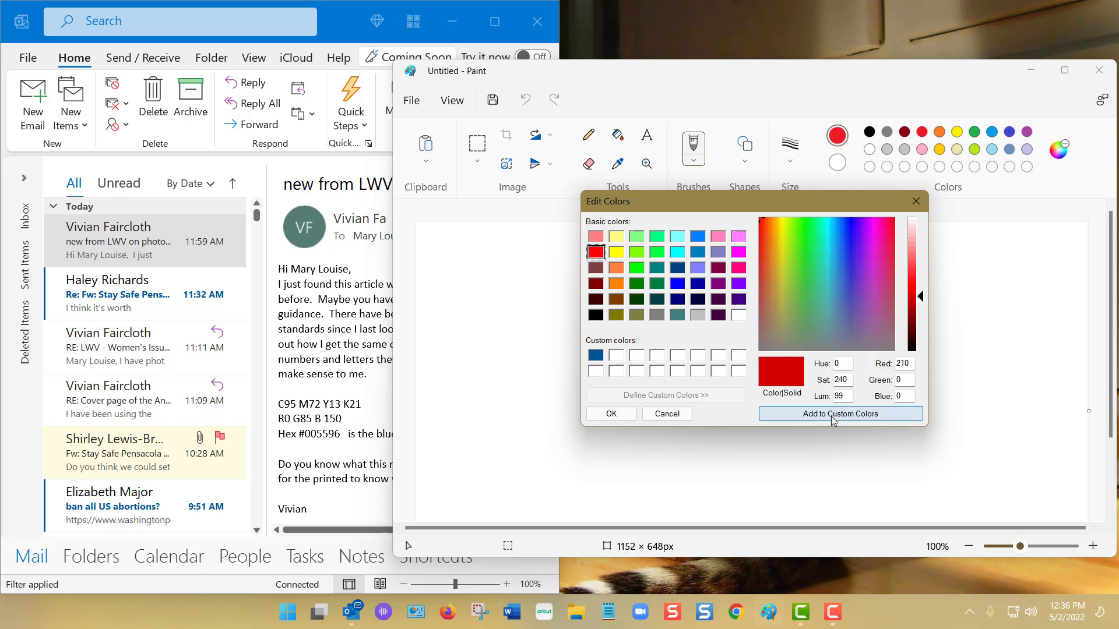
left_click(839, 414)
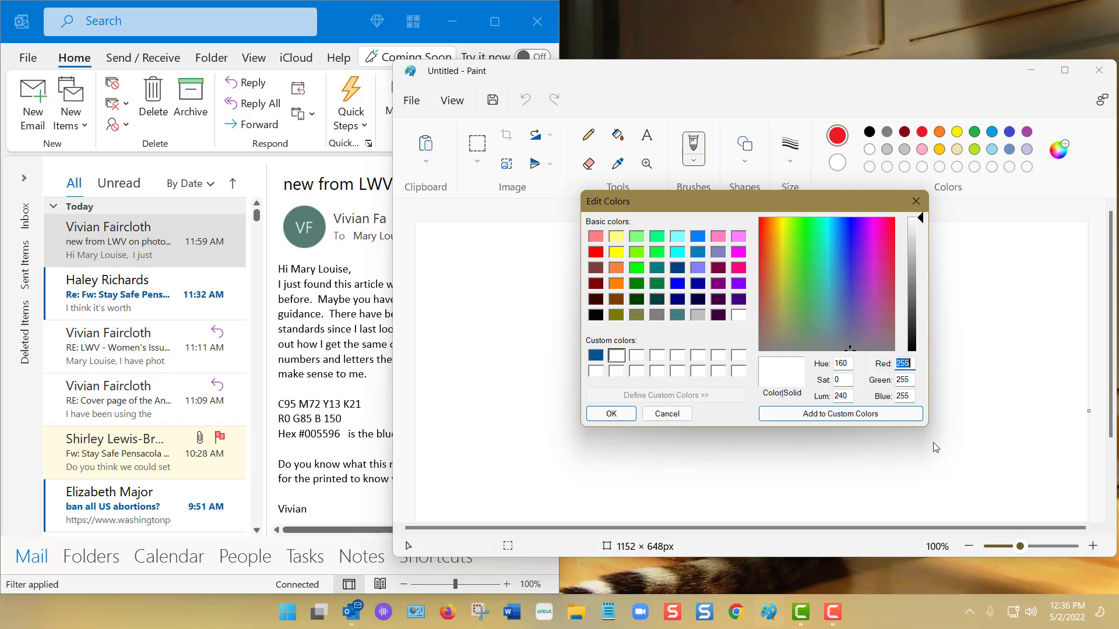
- Add the red 210, 0, 0 as the second custom colour beside the blue
left_click(825, 219)
type("210")
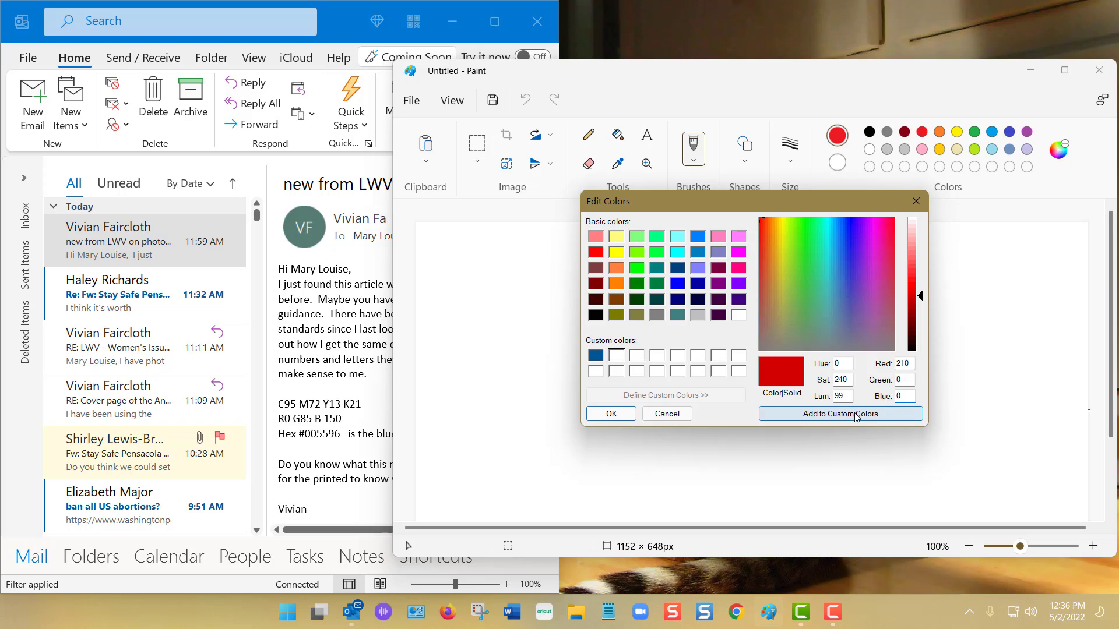
left_click(840, 414)
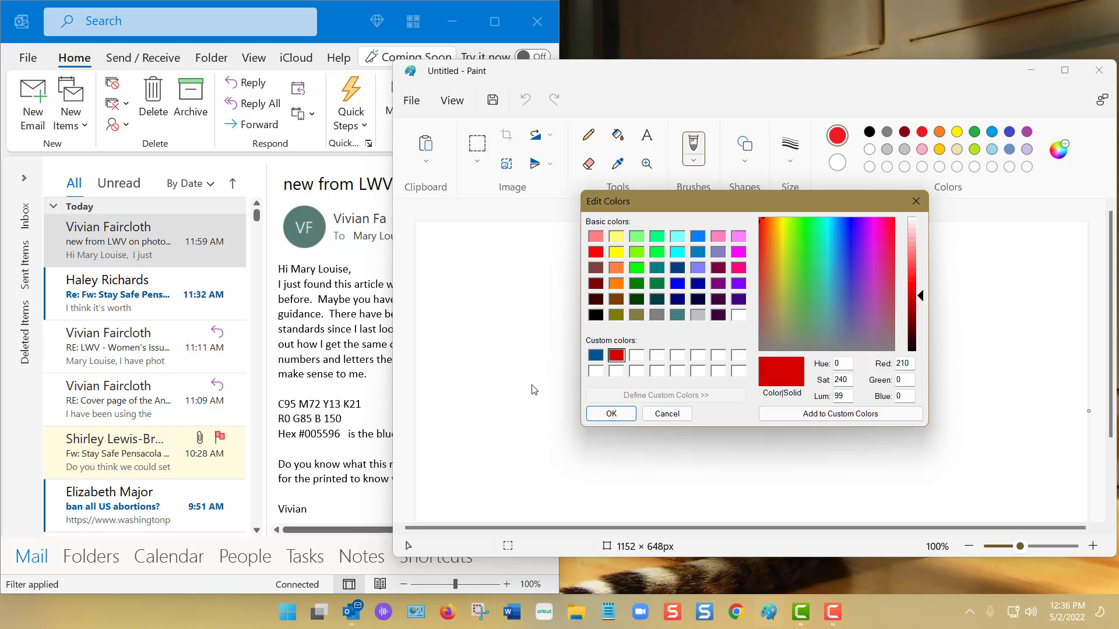
mouse_move(586, 462)
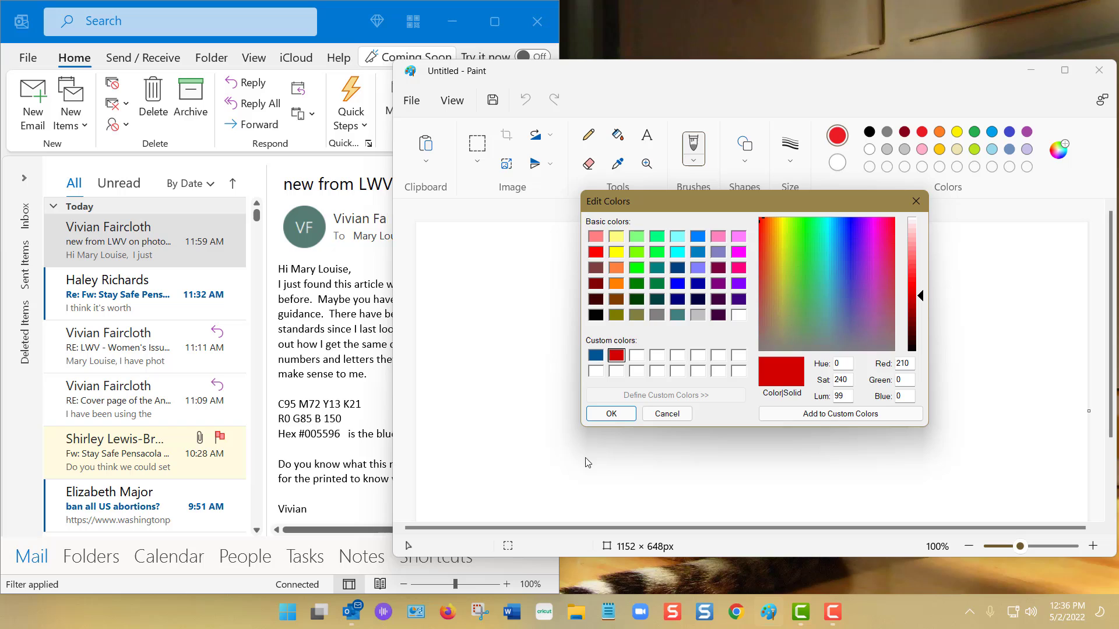
mouse_move(549, 496)
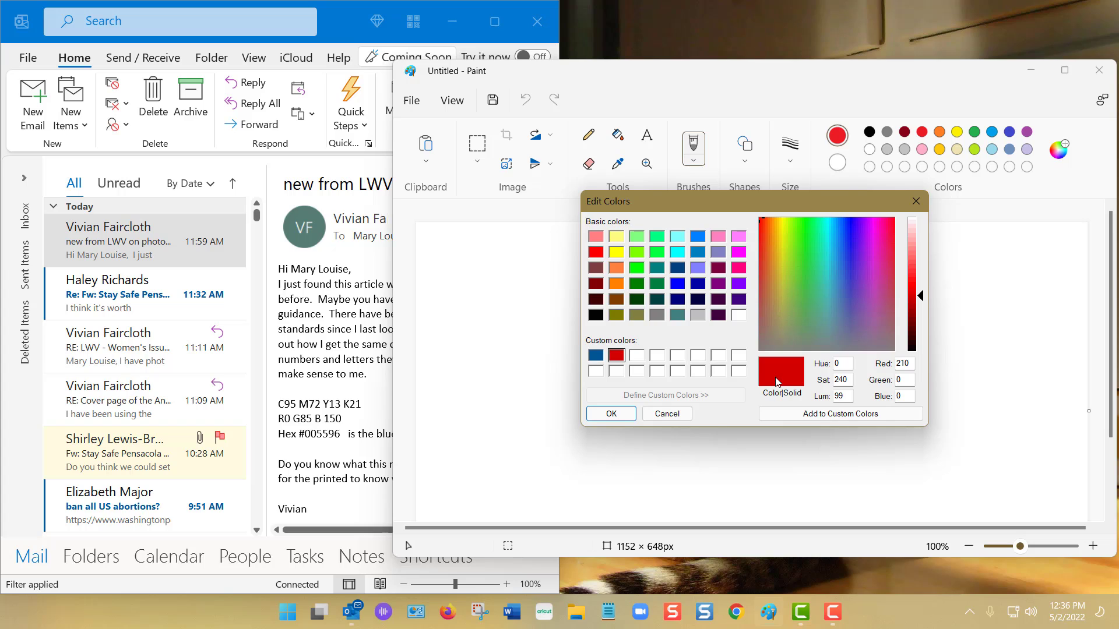
mouse_move(724, 482)
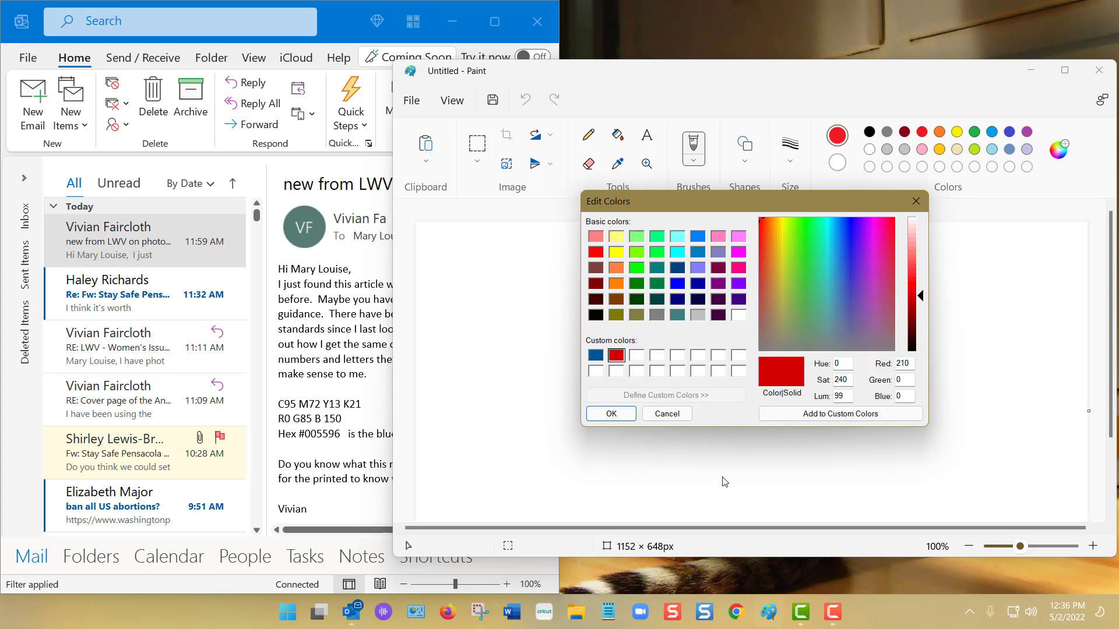
mouse_move(763, 482)
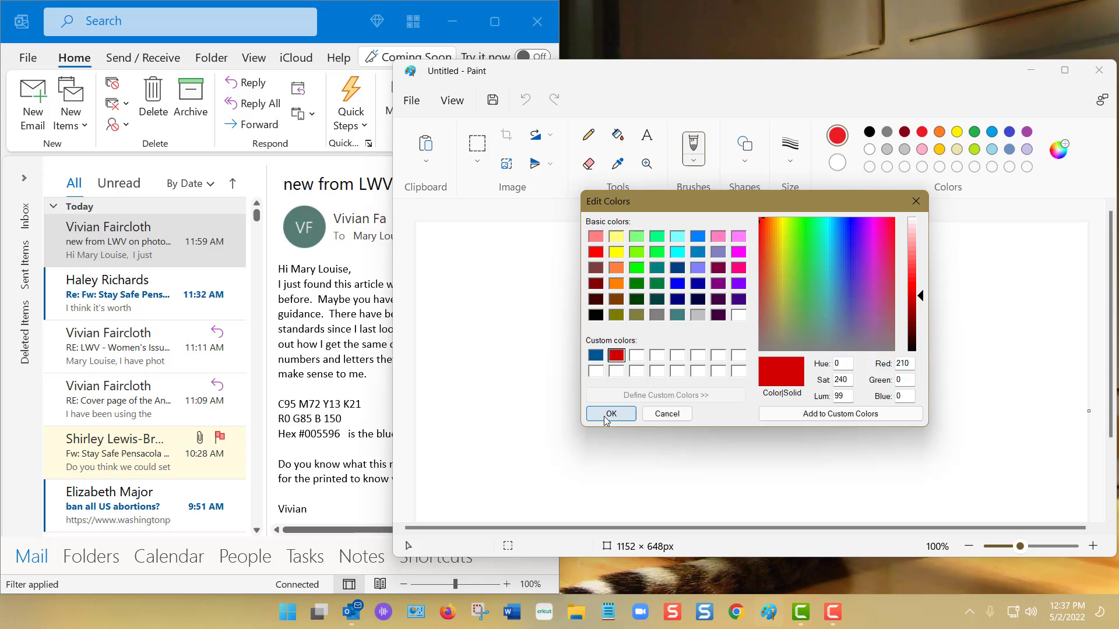
- Confirm the custom colours, then reopen the editor to select the next empty slot and close it
left_click(609, 413)
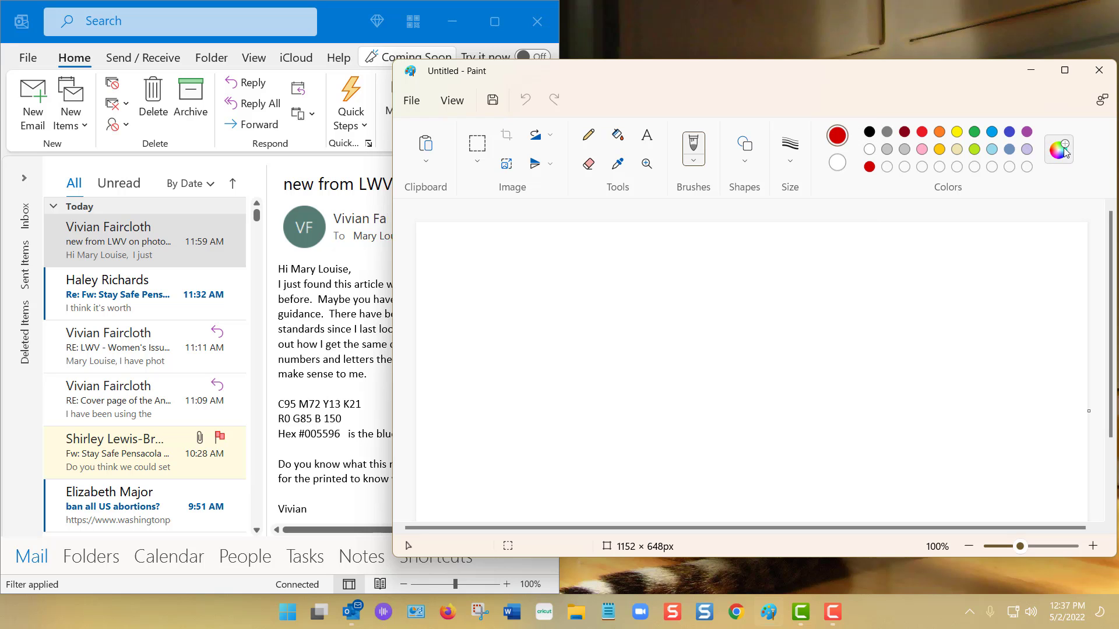
left_click(1058, 149)
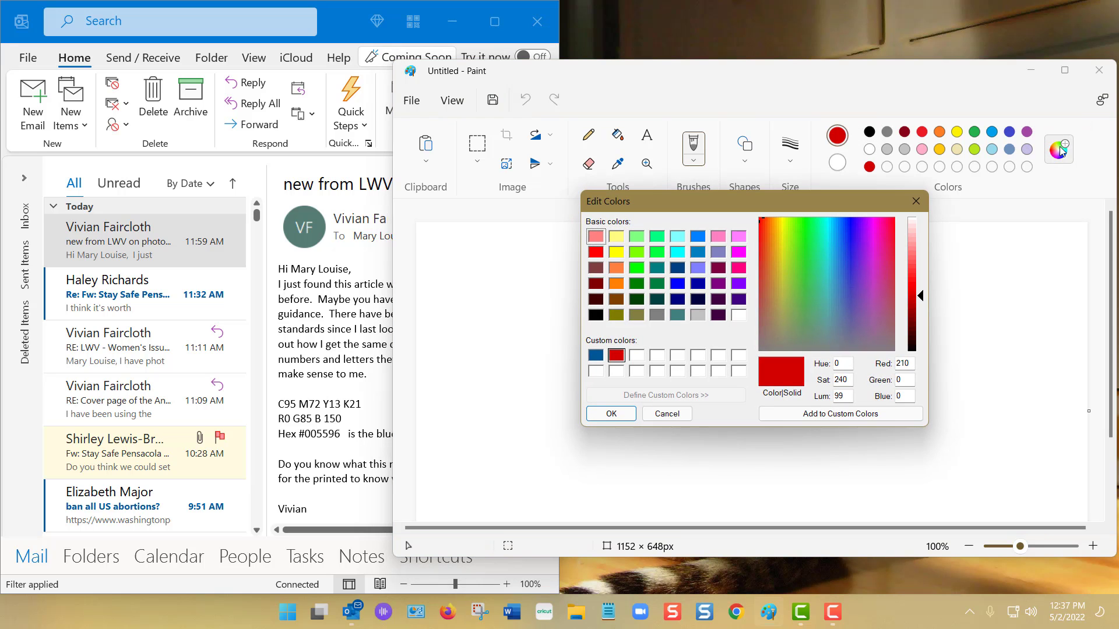
mouse_move(626, 342)
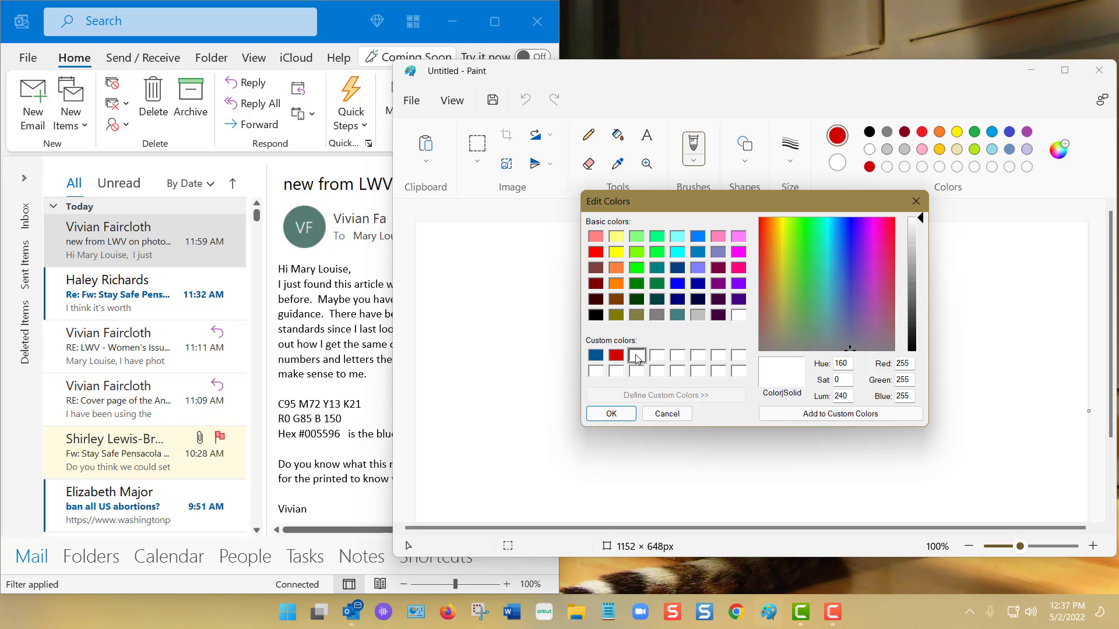
left_click(635, 355)
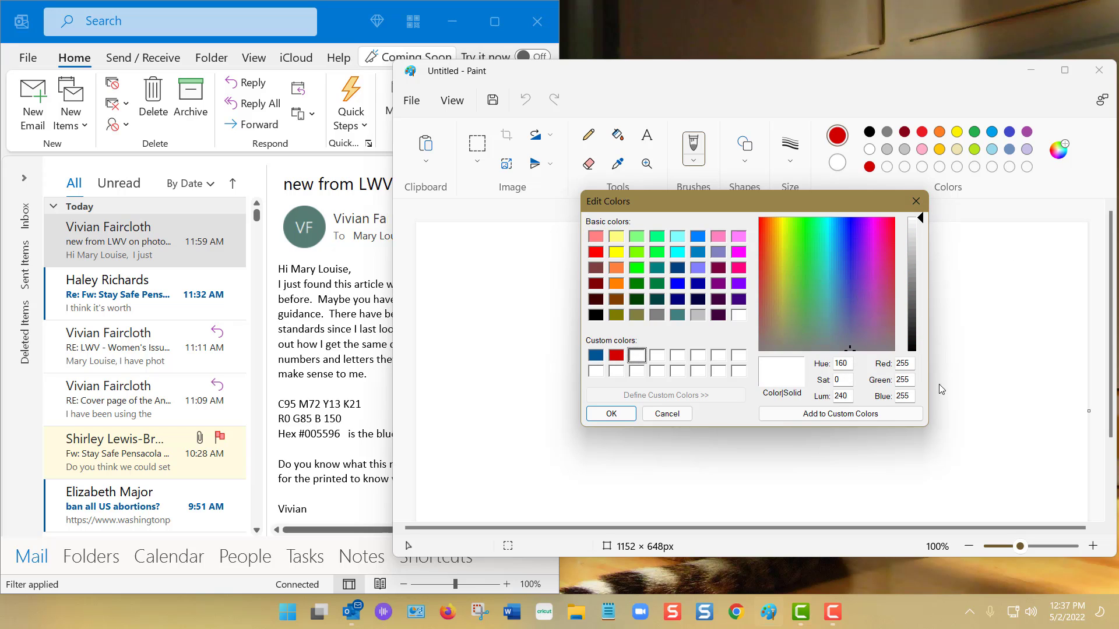
mouse_move(852, 448)
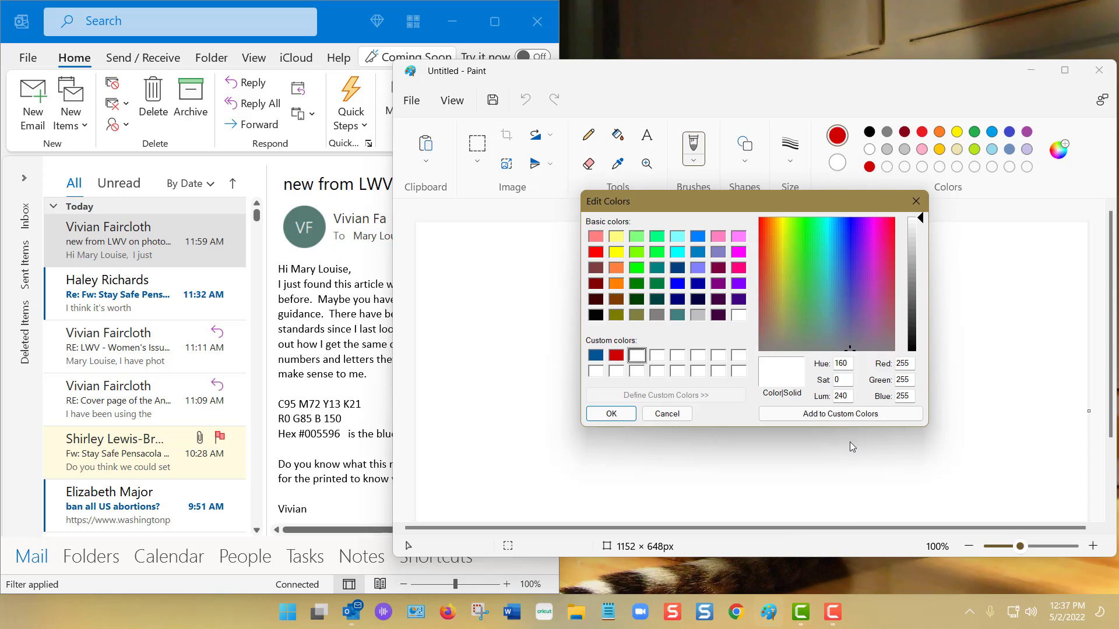
left_click(610, 413)
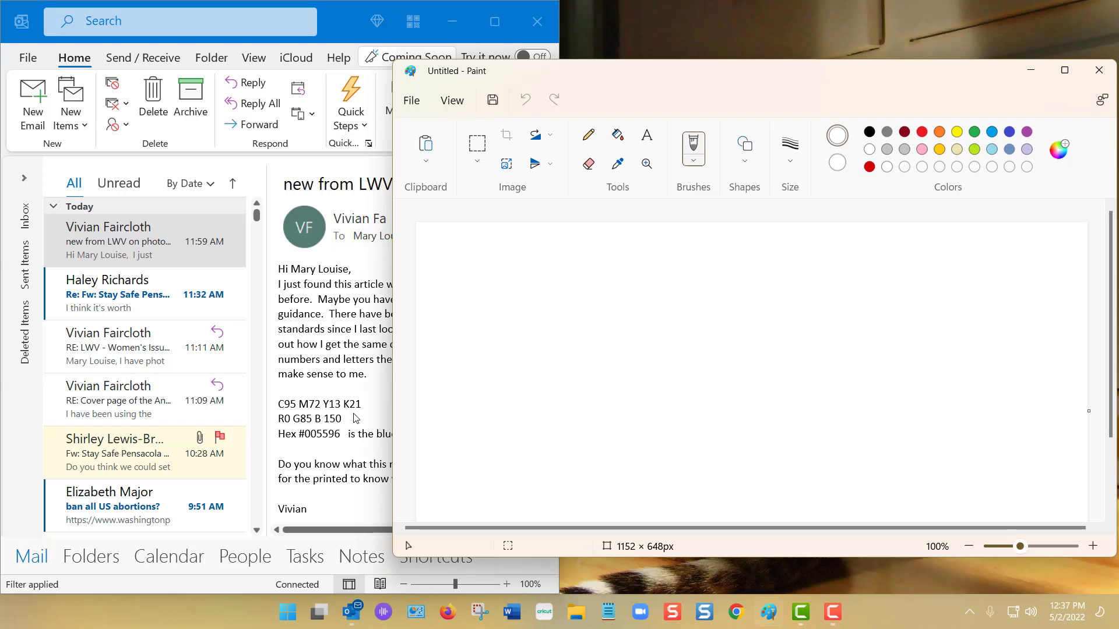
mouse_move(479, 415)
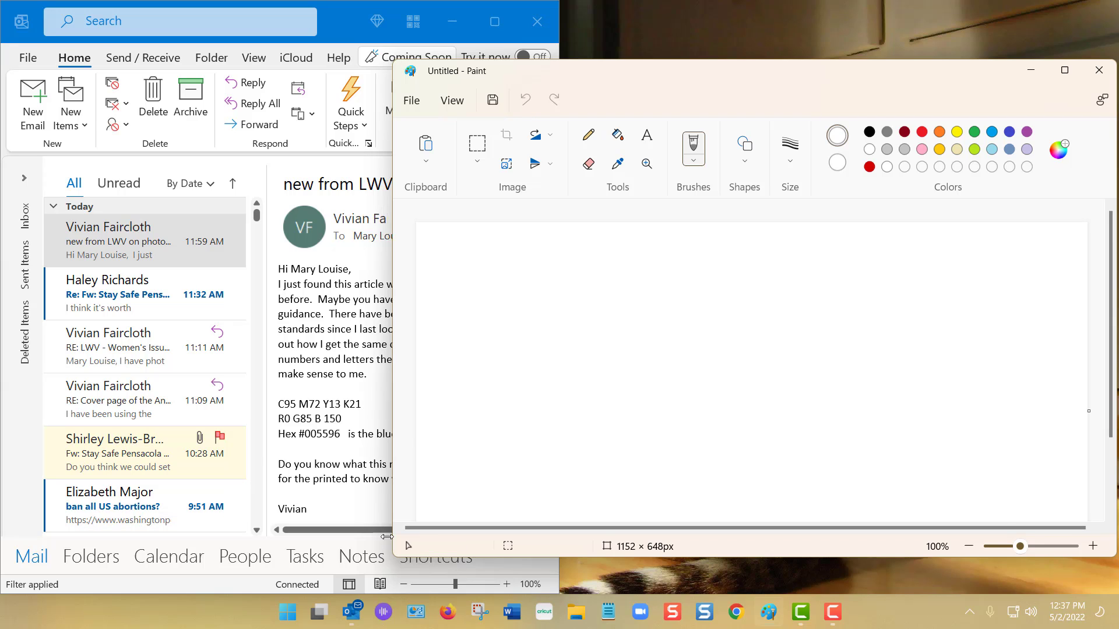
mouse_move(327, 452)
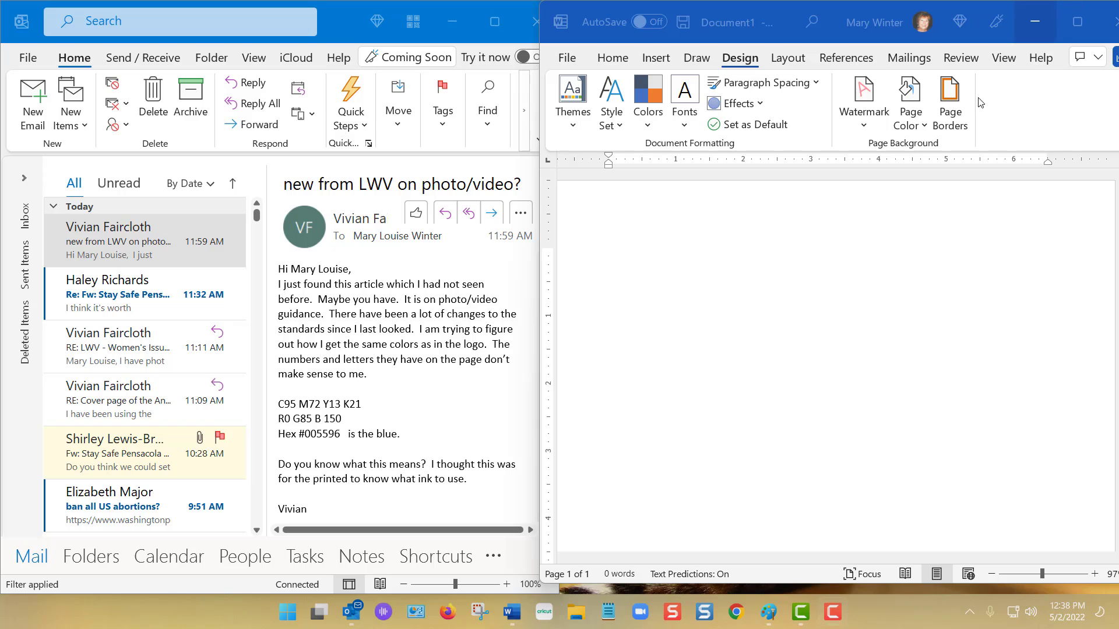
mouse_move(950, 99)
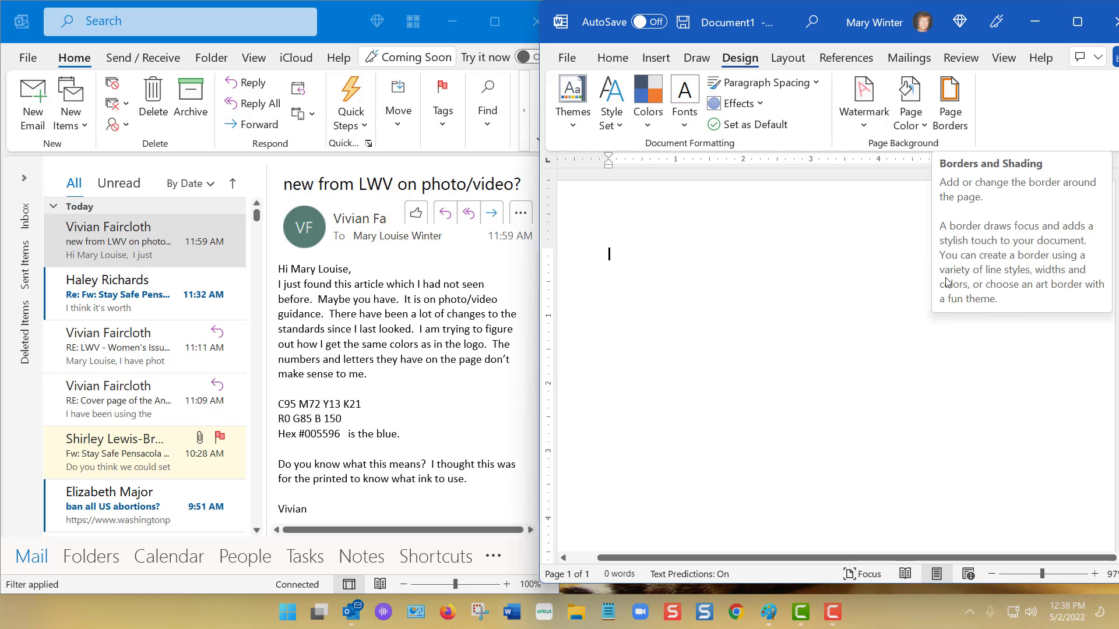
mouse_move(713, 378)
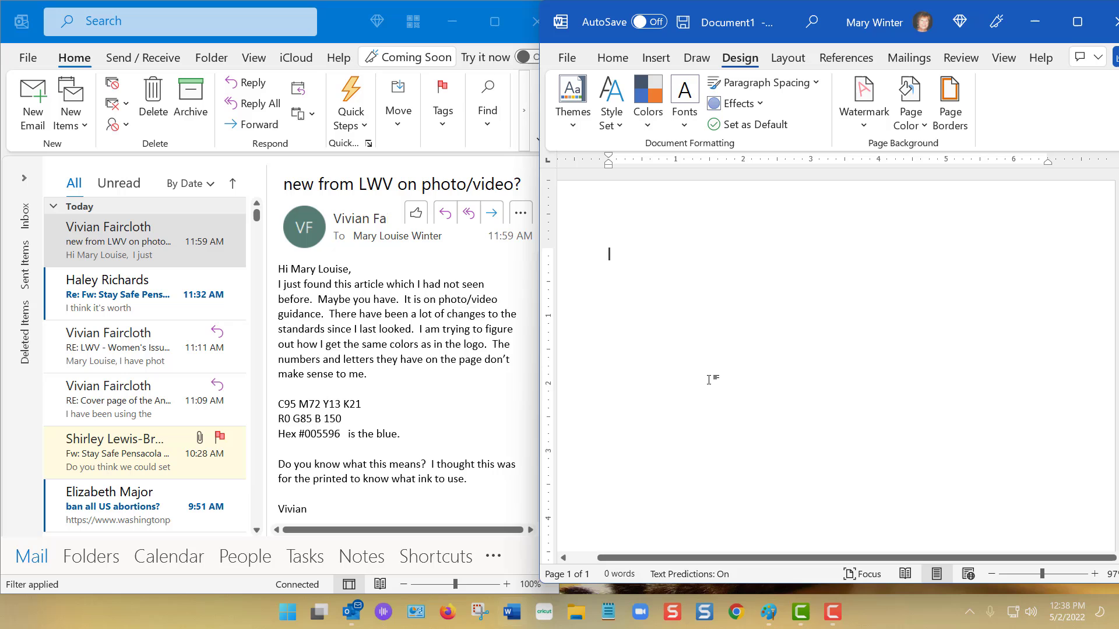
mouse_move(813, 318)
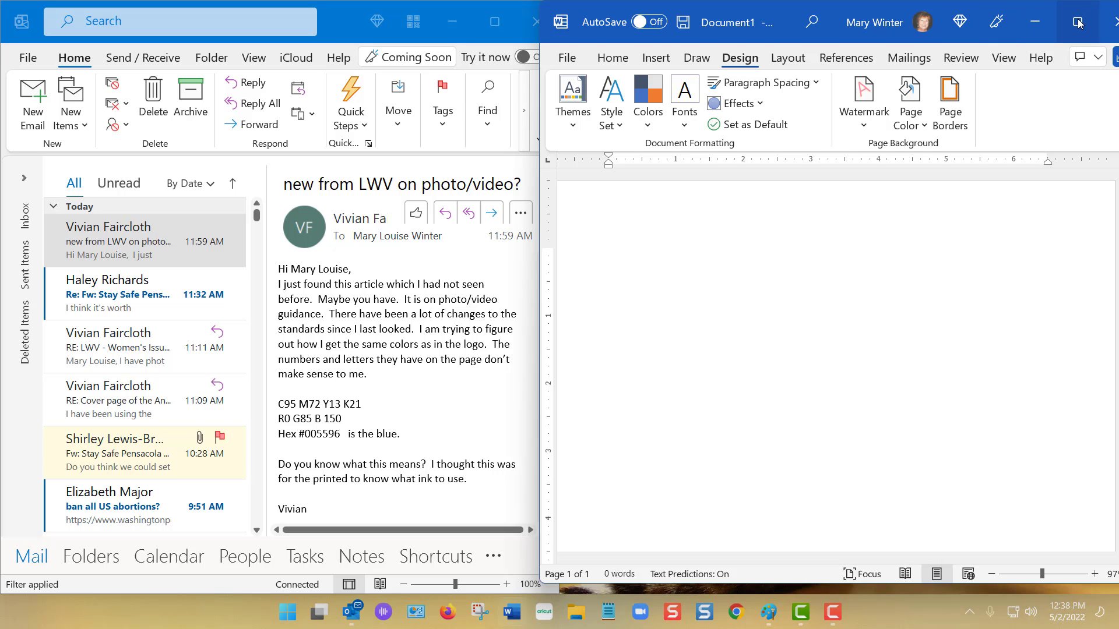
- Maximize the blank Word document window on the Design tab
left_click(1053, 21)
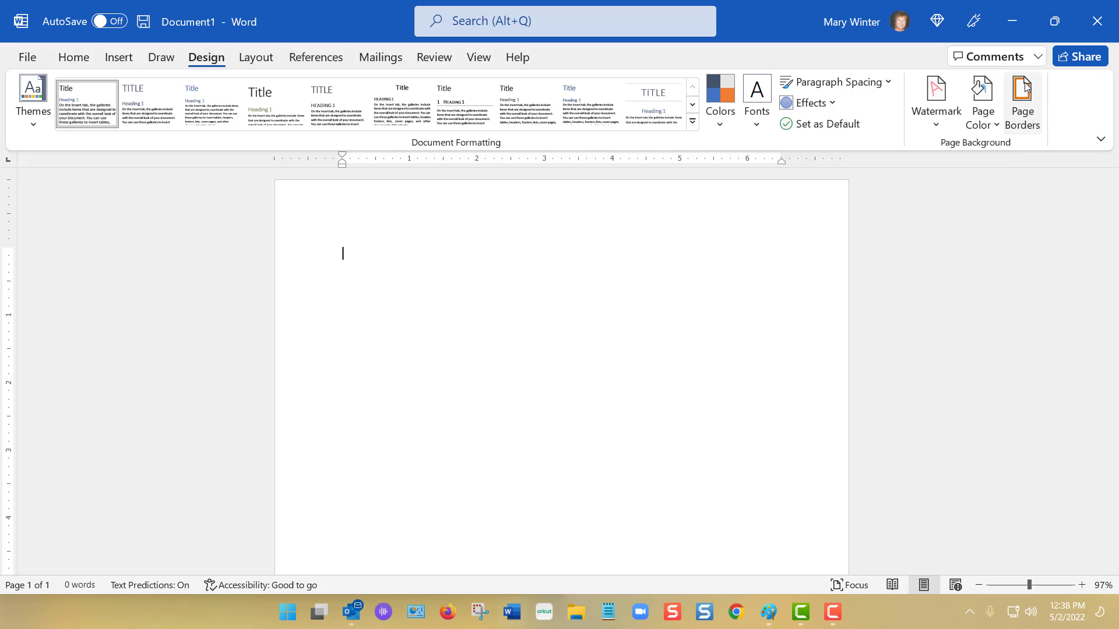
- Set the page border to Box with a 3 pt double-line style
left_click(1022, 99)
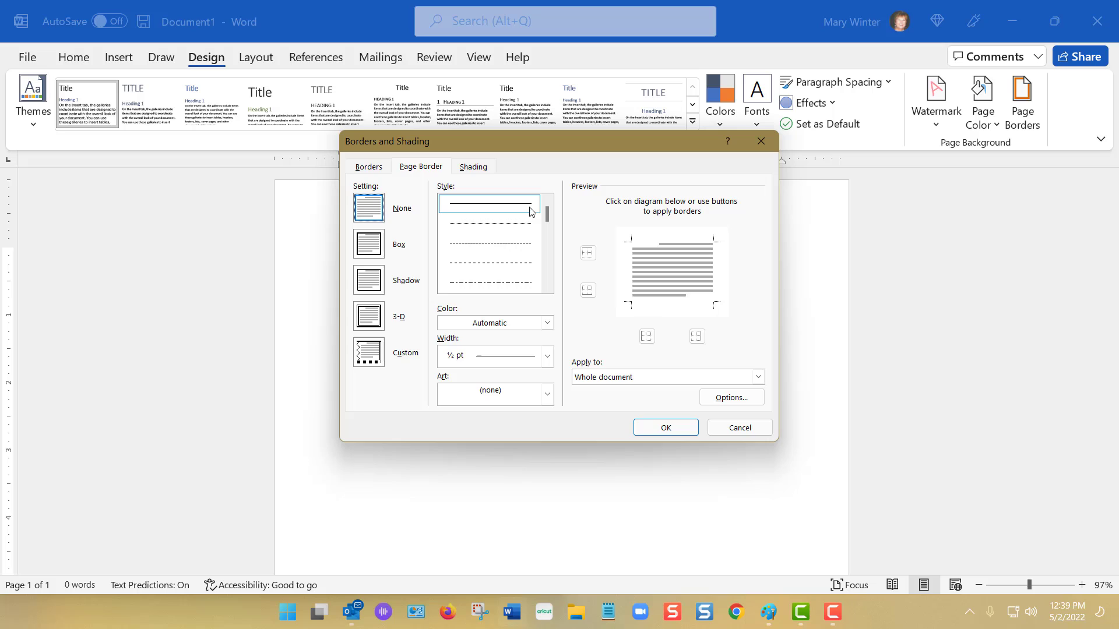
scroll("down", 3)
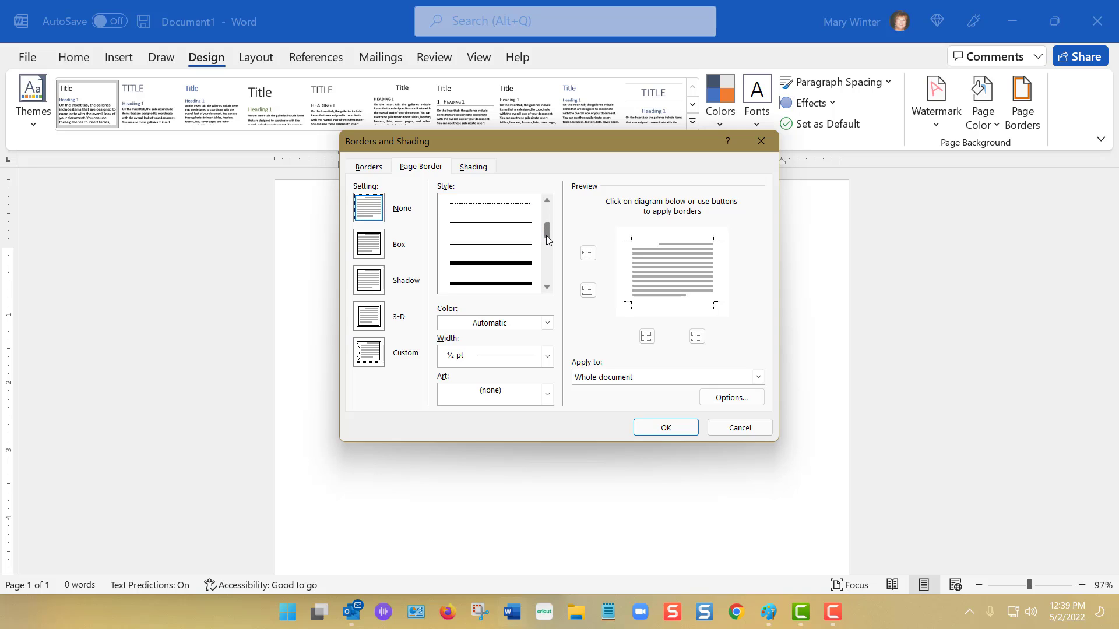
left_click(488, 244)
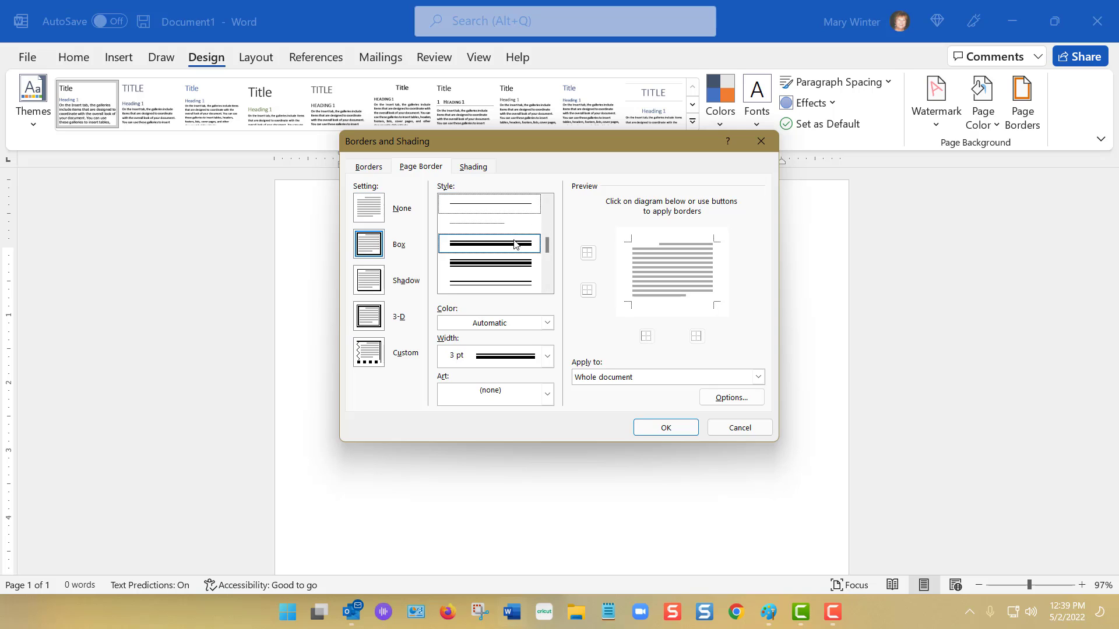
left_click(487, 282)
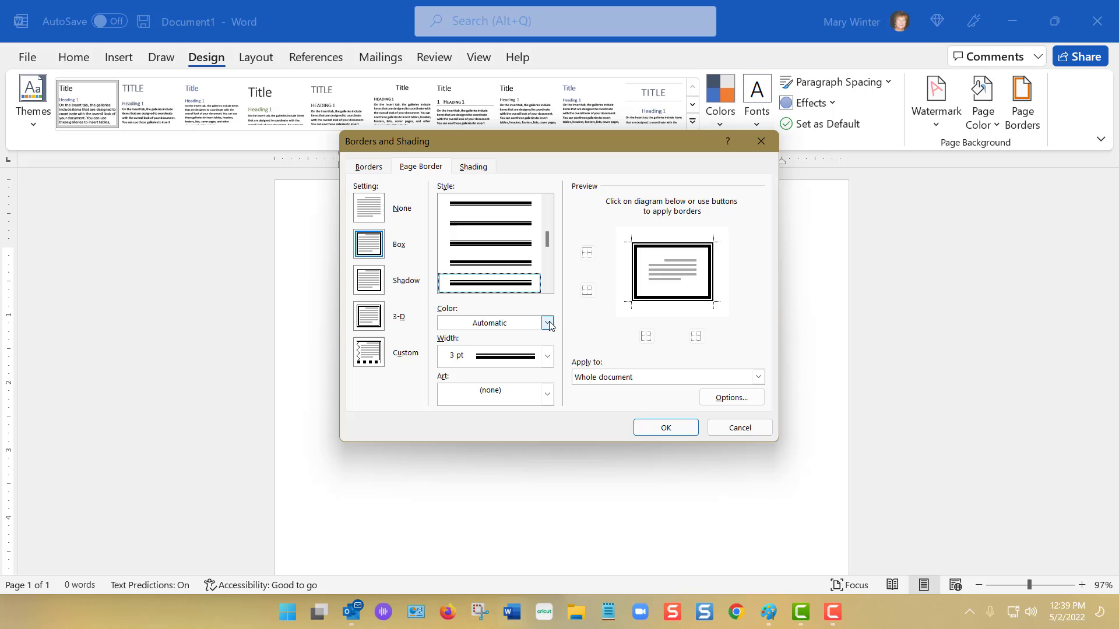
left_click(547, 322)
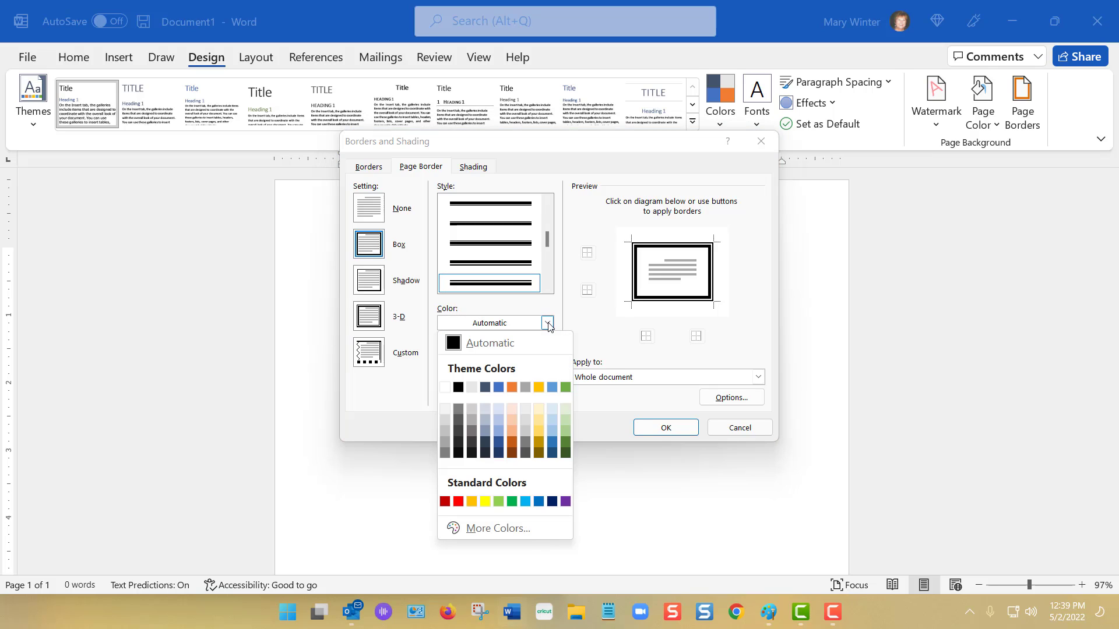
mouse_move(559, 409)
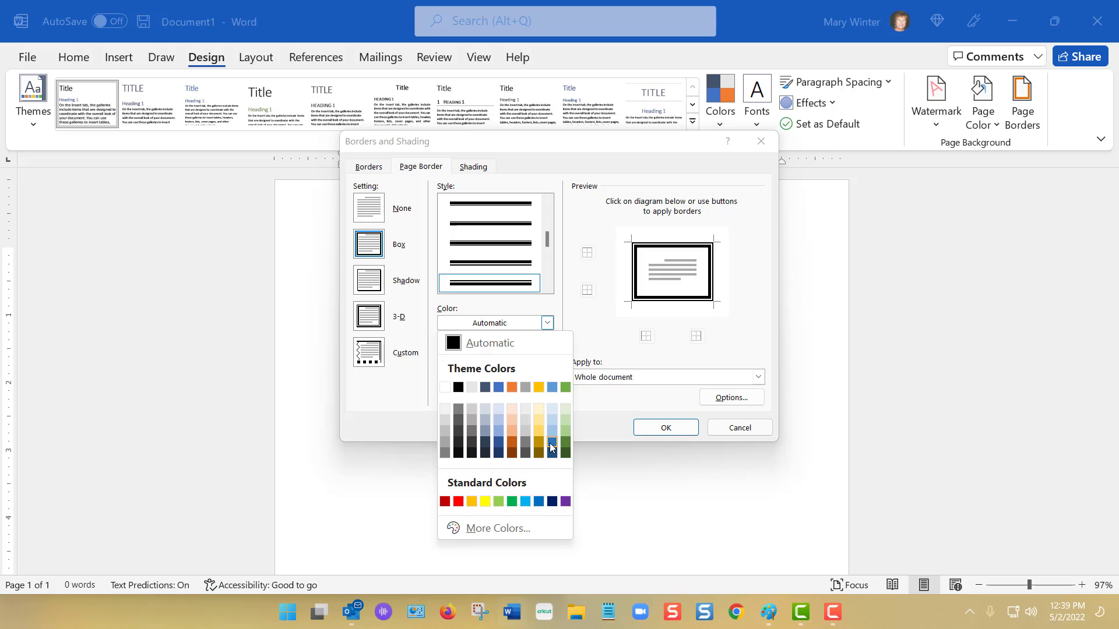
mouse_move(551, 447)
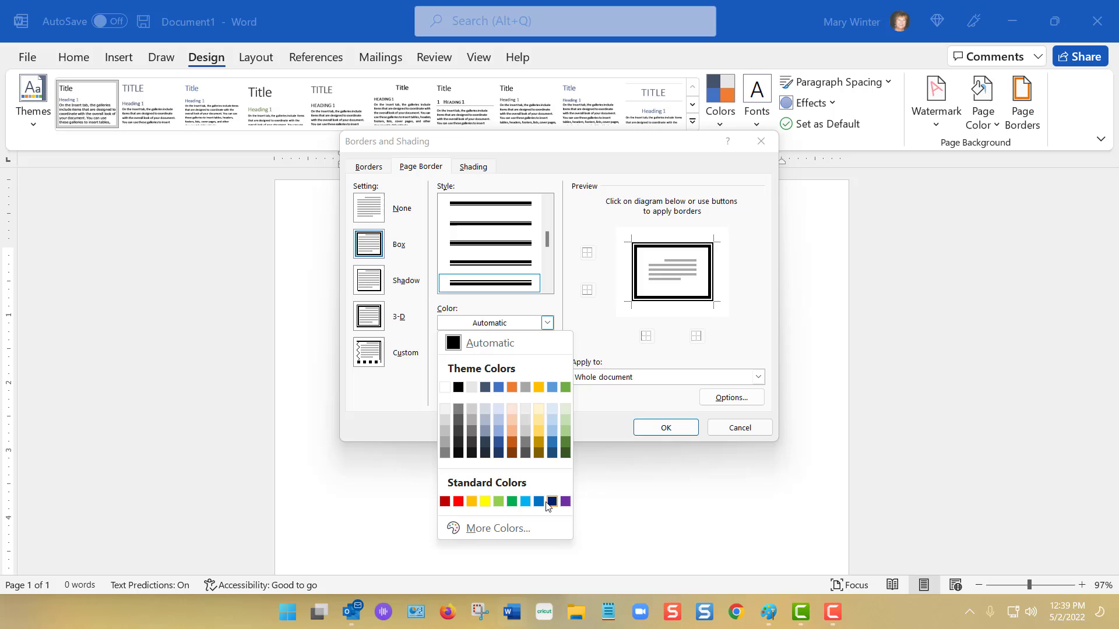
mouse_move(444, 502)
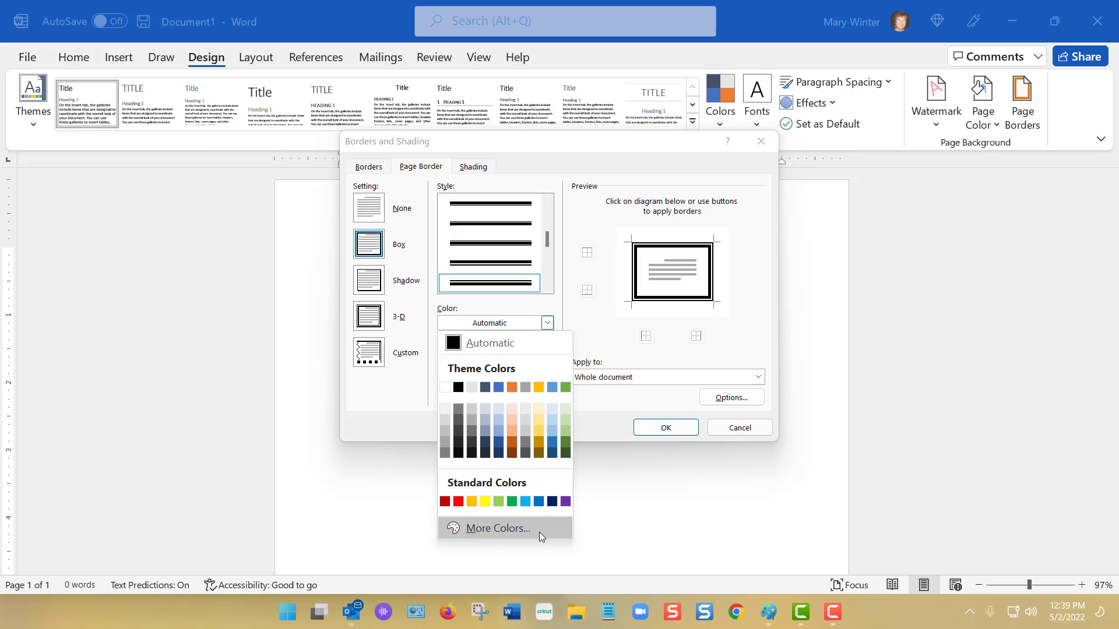
- Define a custom border colour by values, setting red 210 and checking the email's hex code
left_click(496, 527)
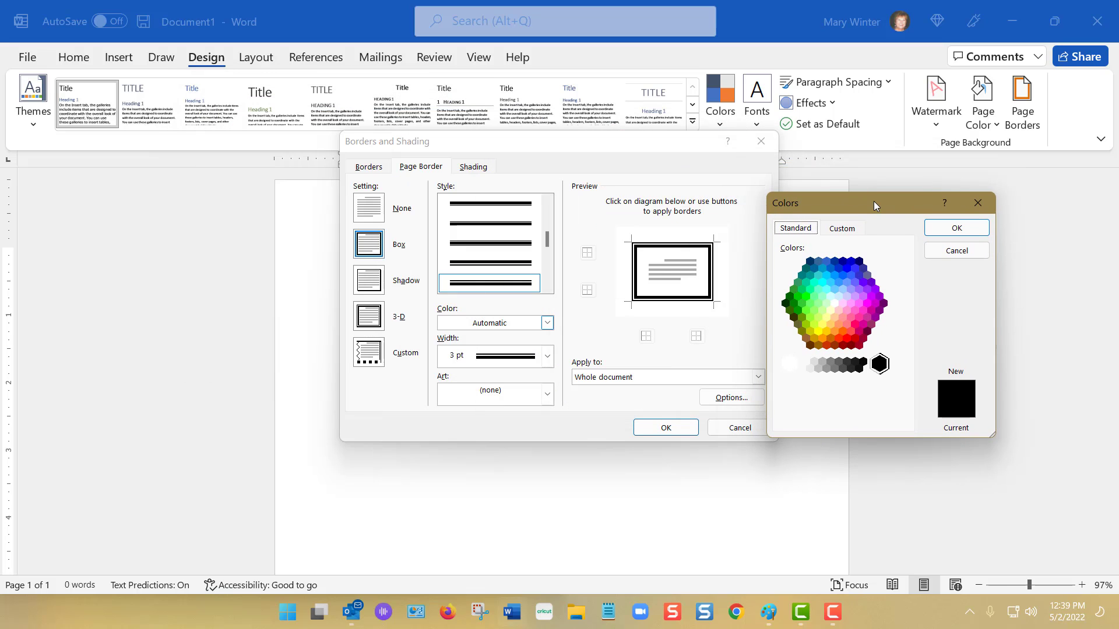
mouse_move(839, 398)
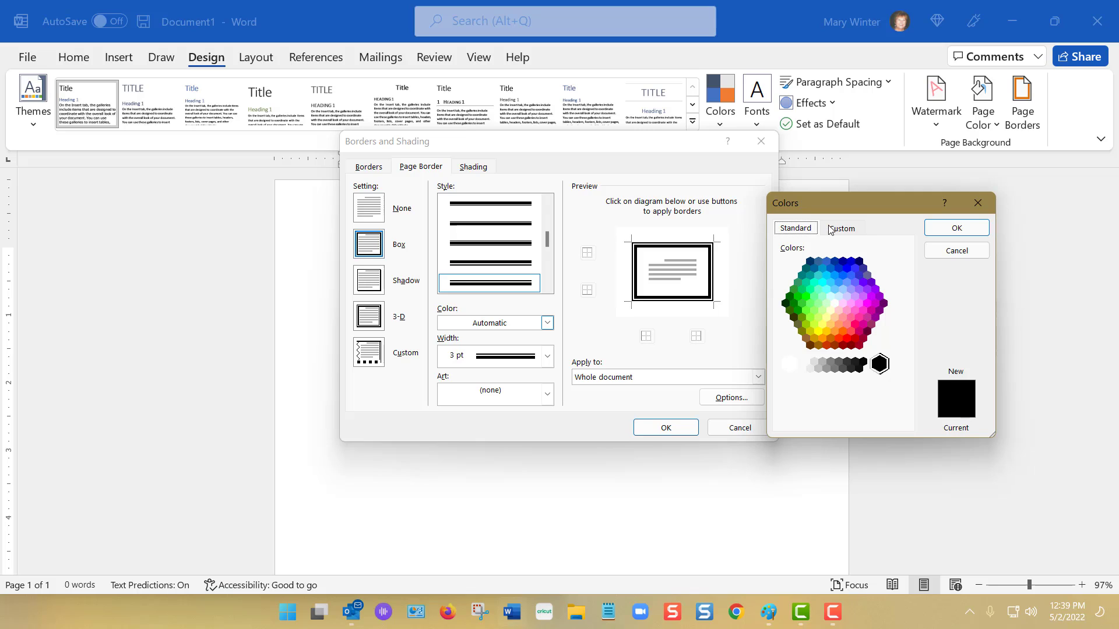
left_click(842, 228)
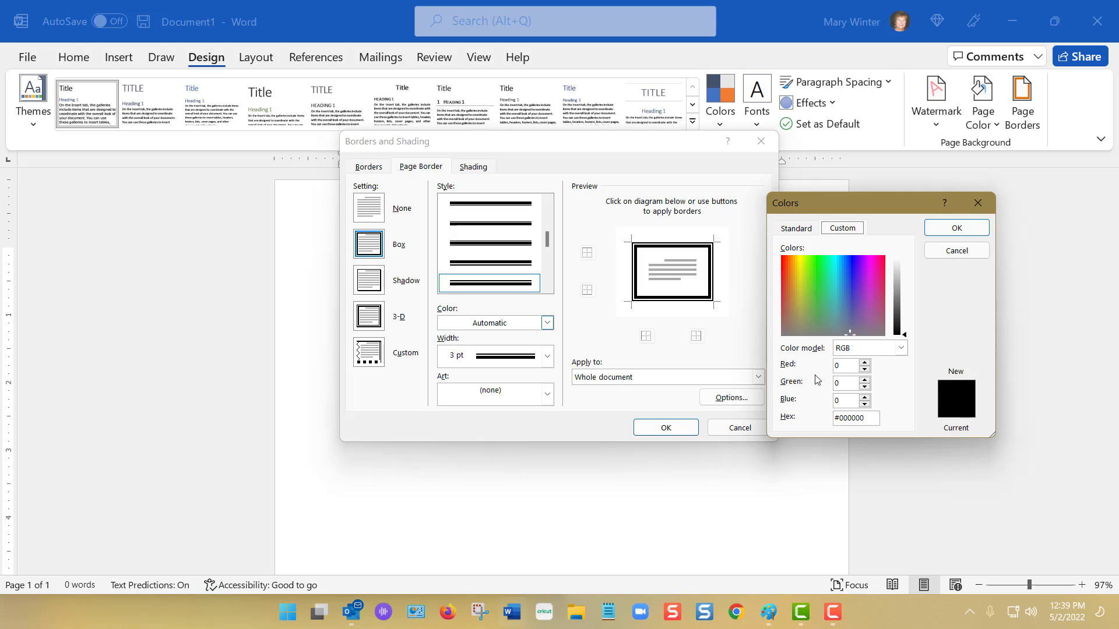
mouse_move(820, 362)
type("210")
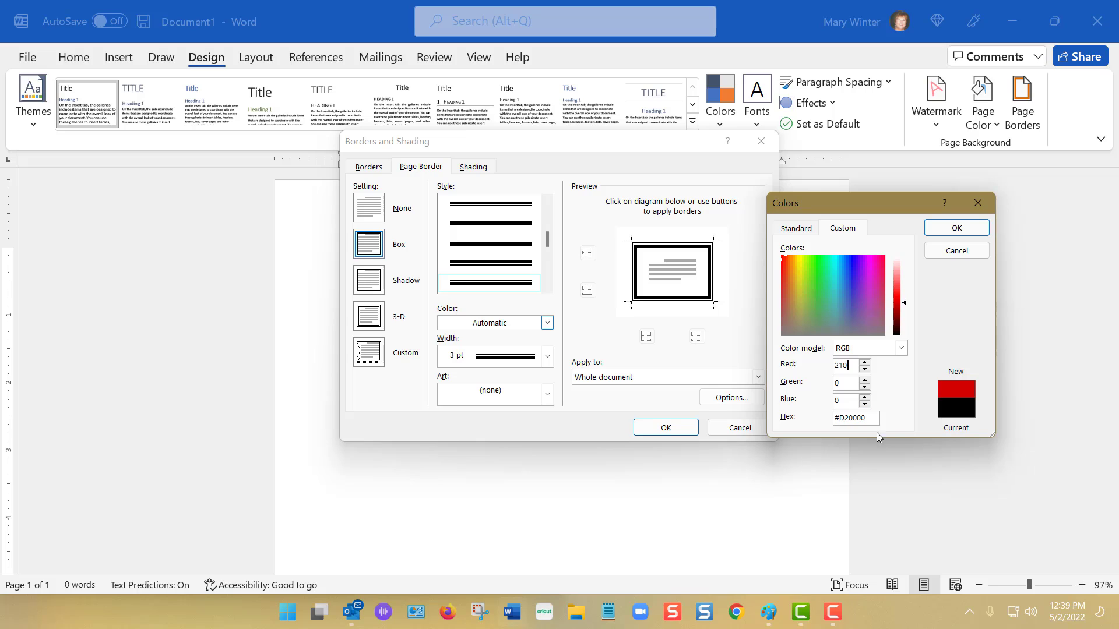
mouse_move(930, 412)
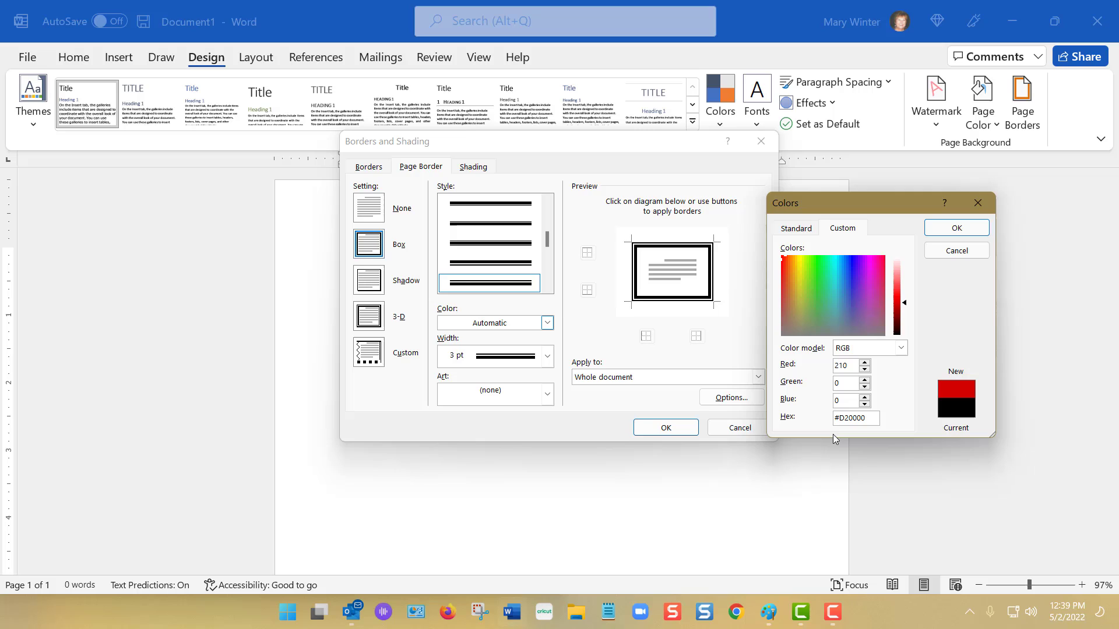
left_click(846, 365)
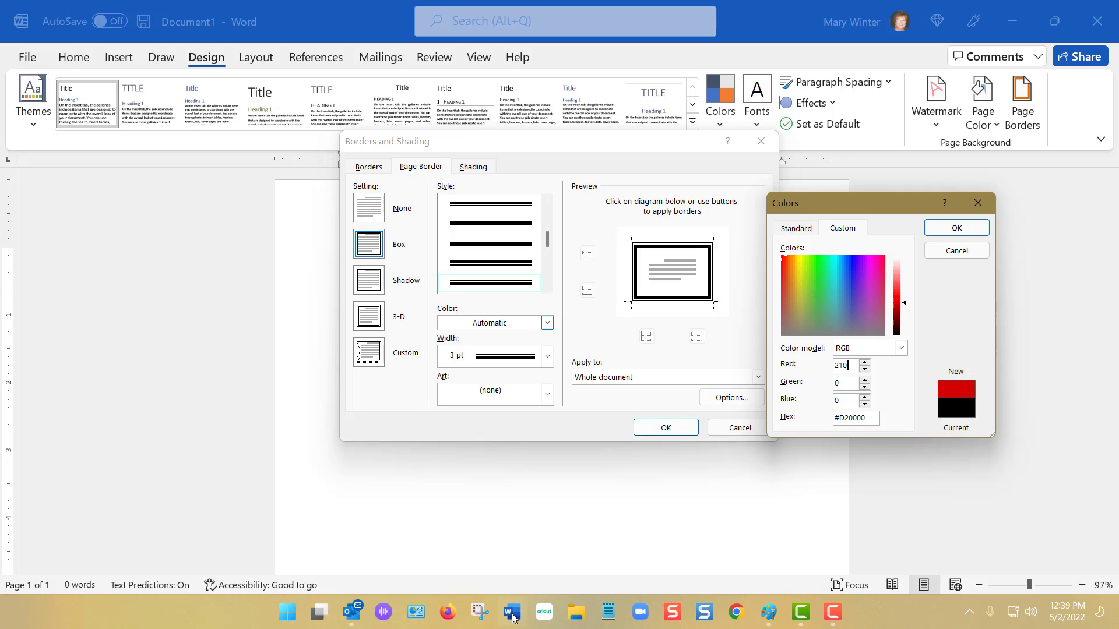
left_click(351, 612)
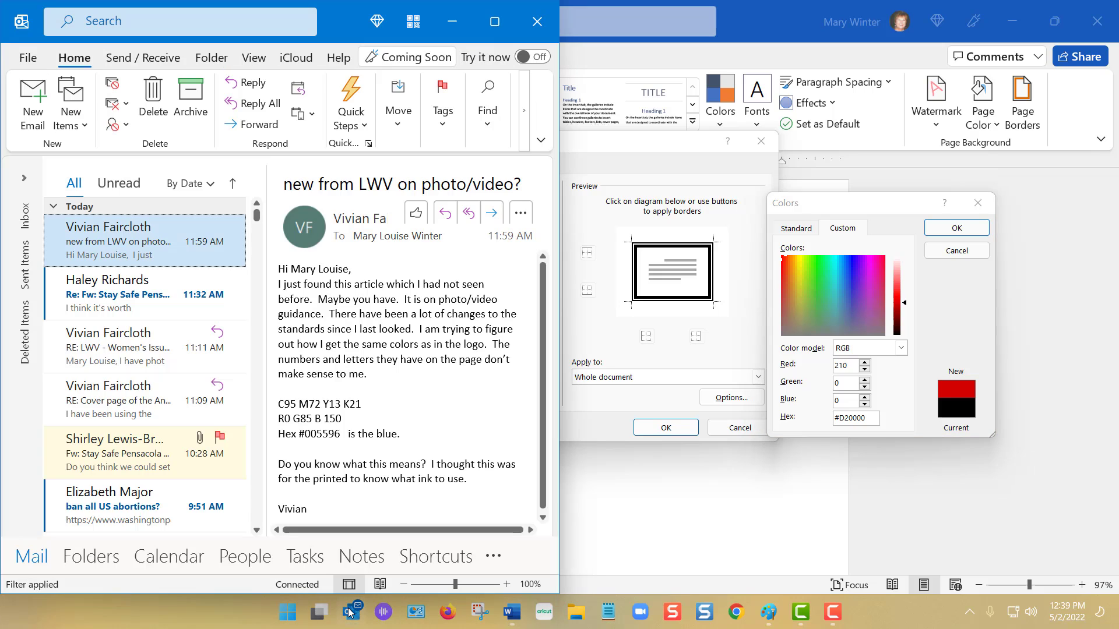
mouse_move(378, 605)
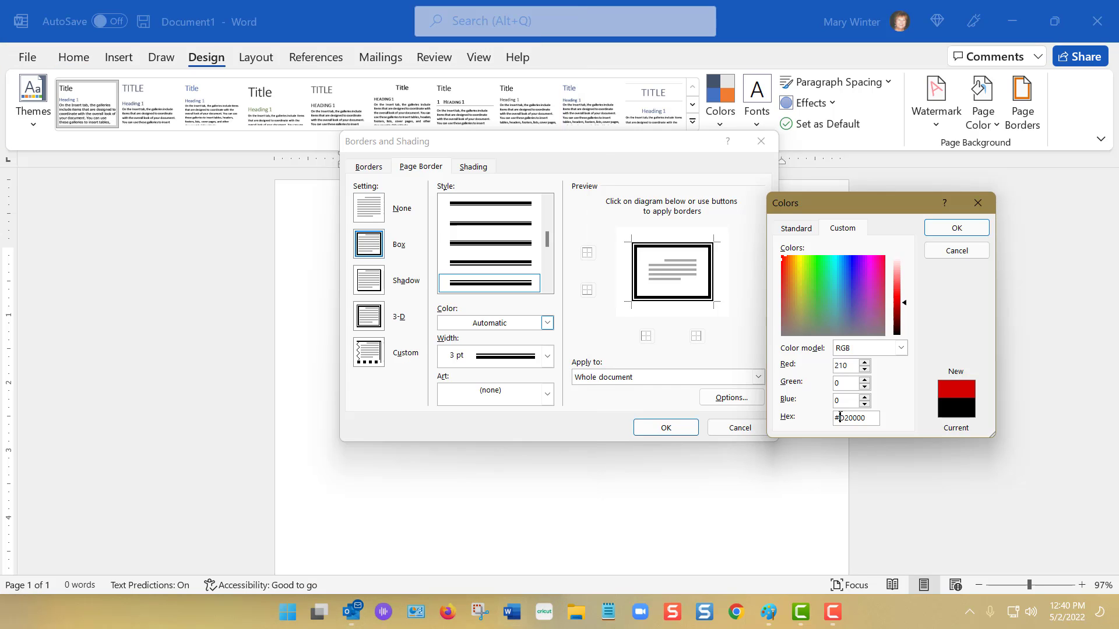
left_click(855, 418)
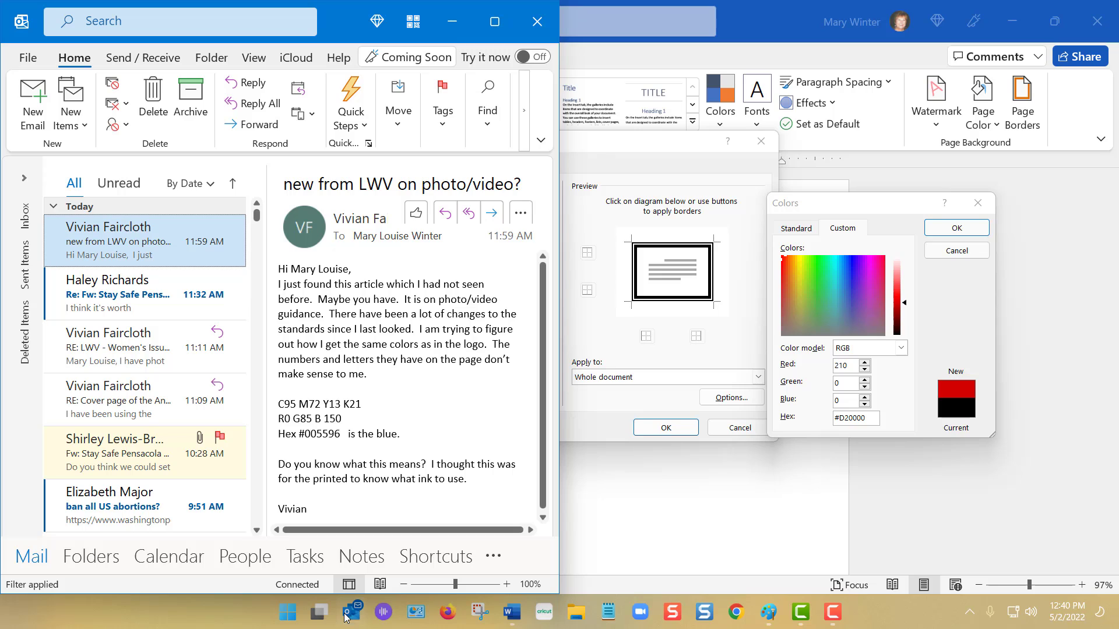
mouse_move(772, 393)
type("#00")
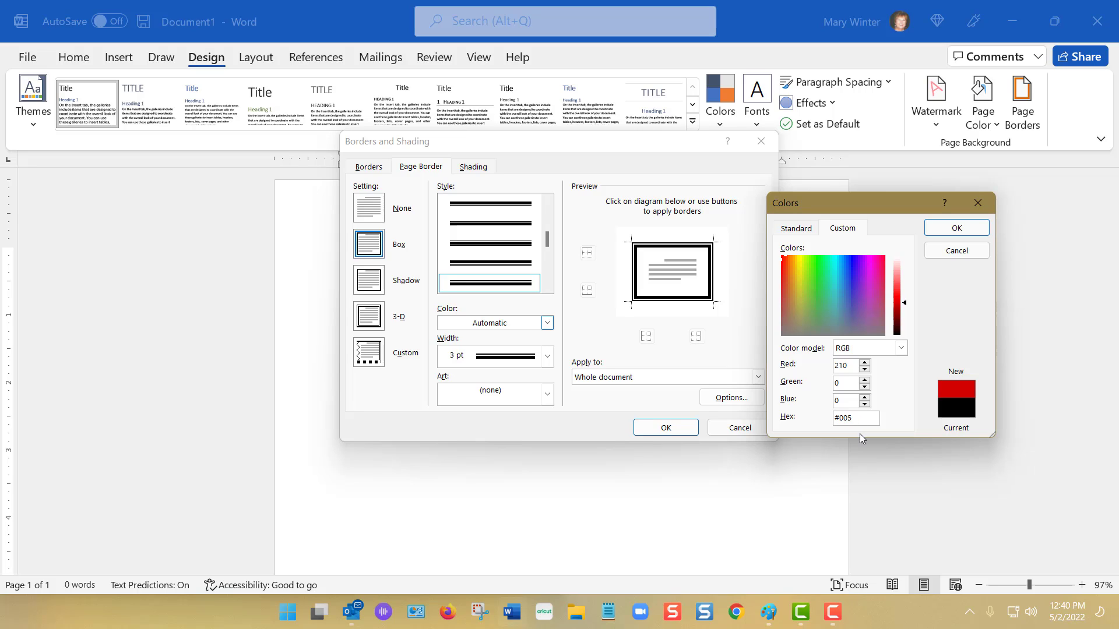
- Enter hex #005596 as the border colour and reopen the colour mixer to verify it
type("5")
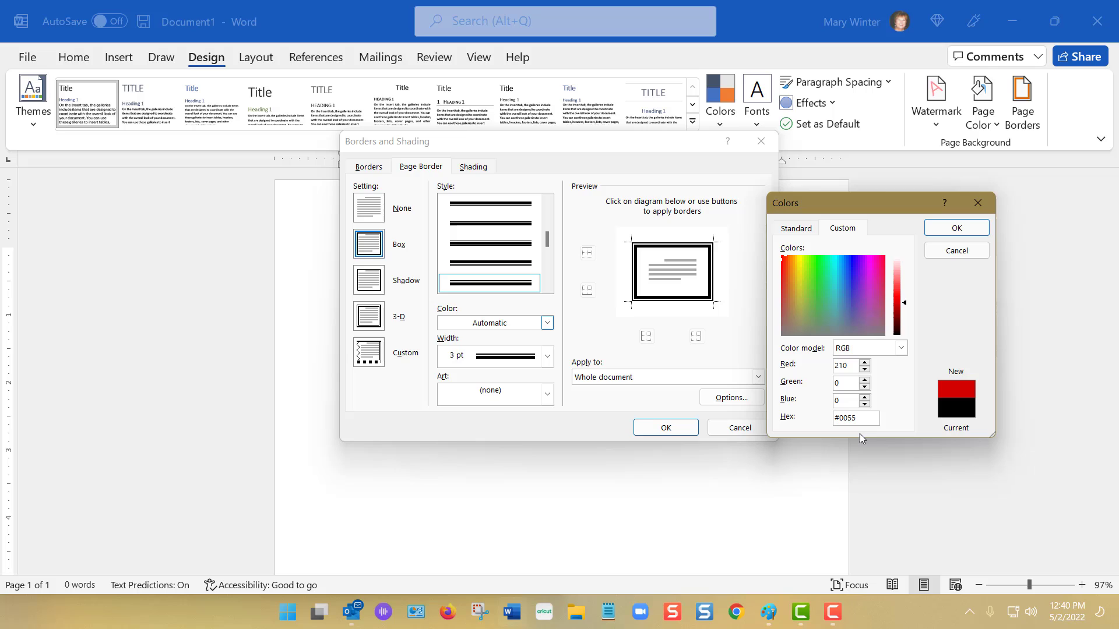
type("96")
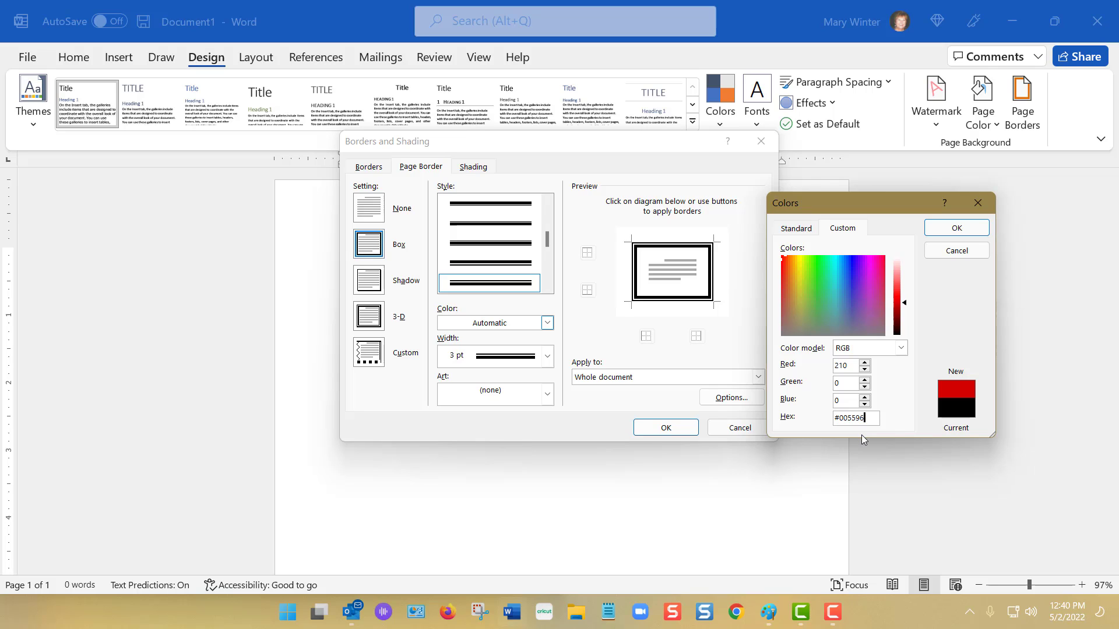
left_click(954, 228)
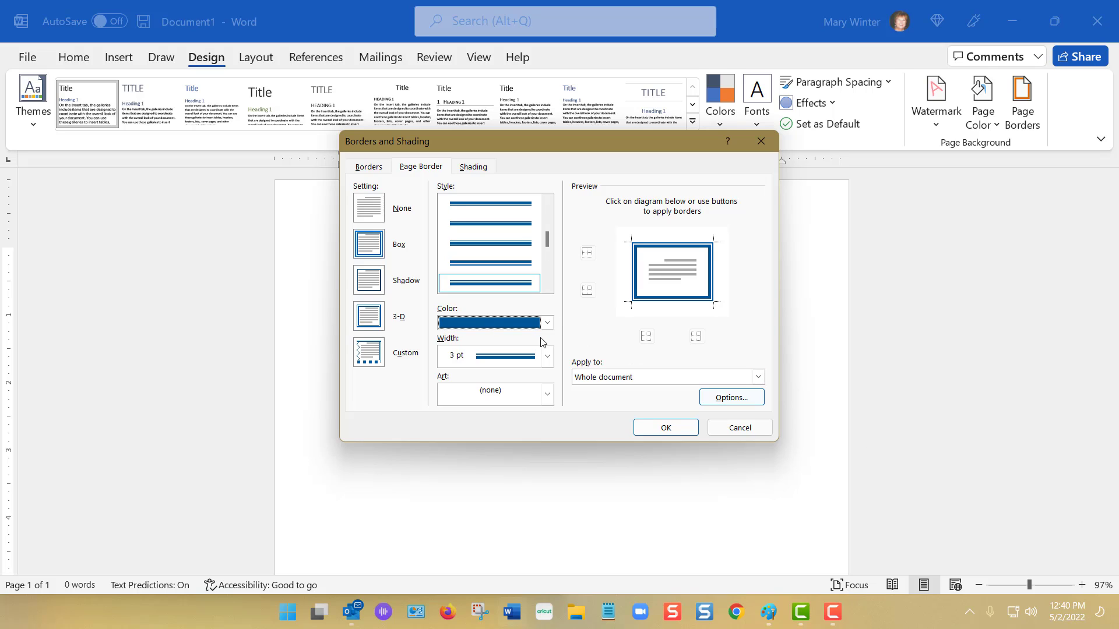
left_click(546, 322)
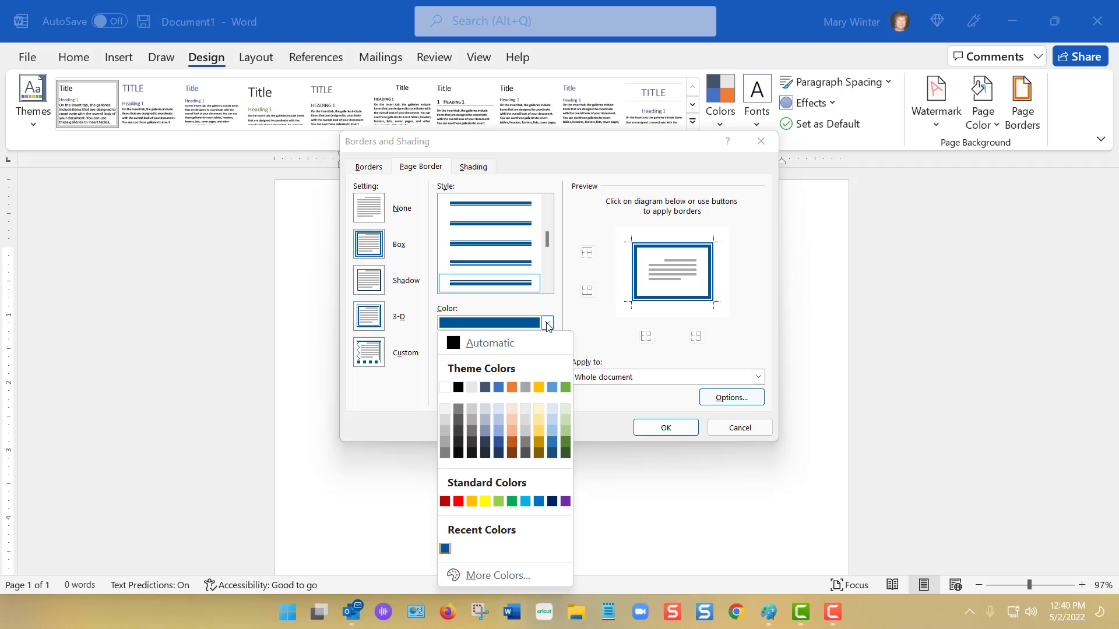
left_click(497, 575)
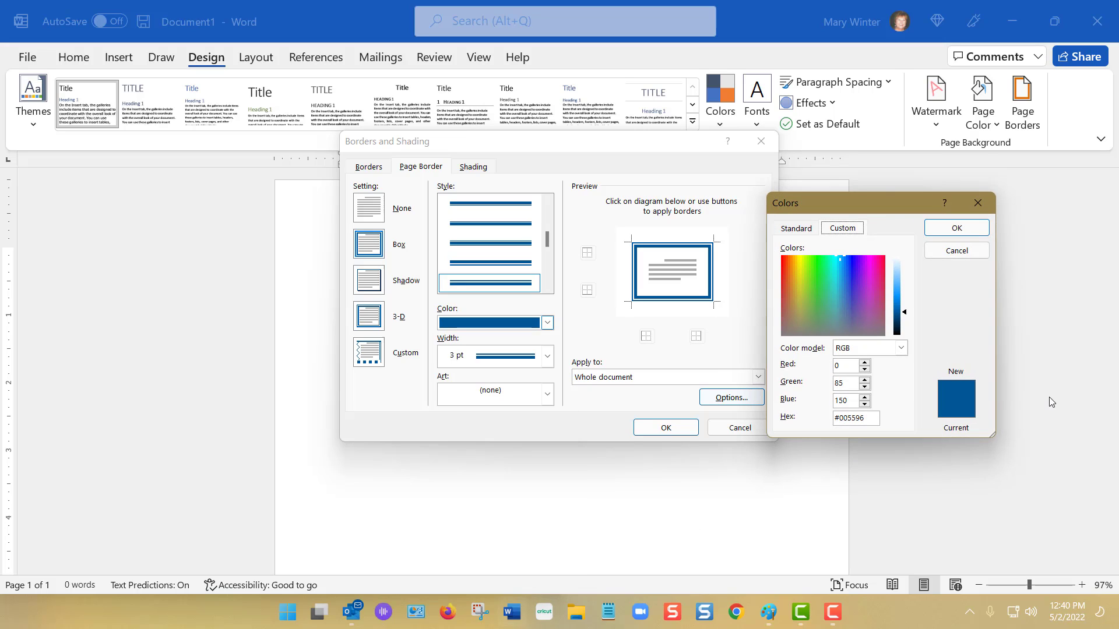
mouse_move(974, 413)
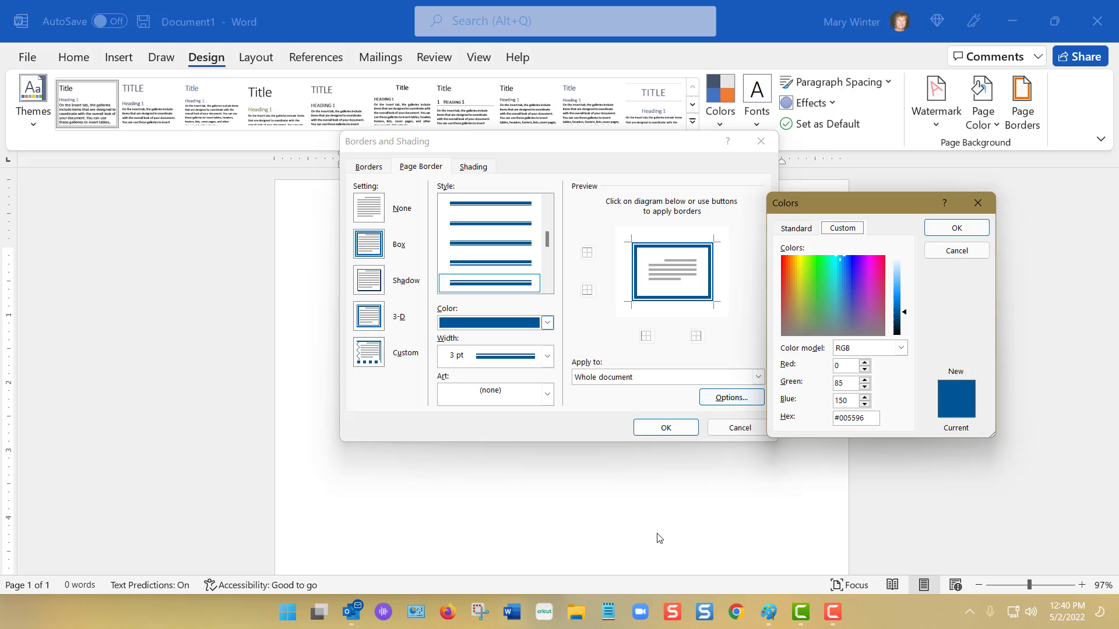
mouse_move(637, 478)
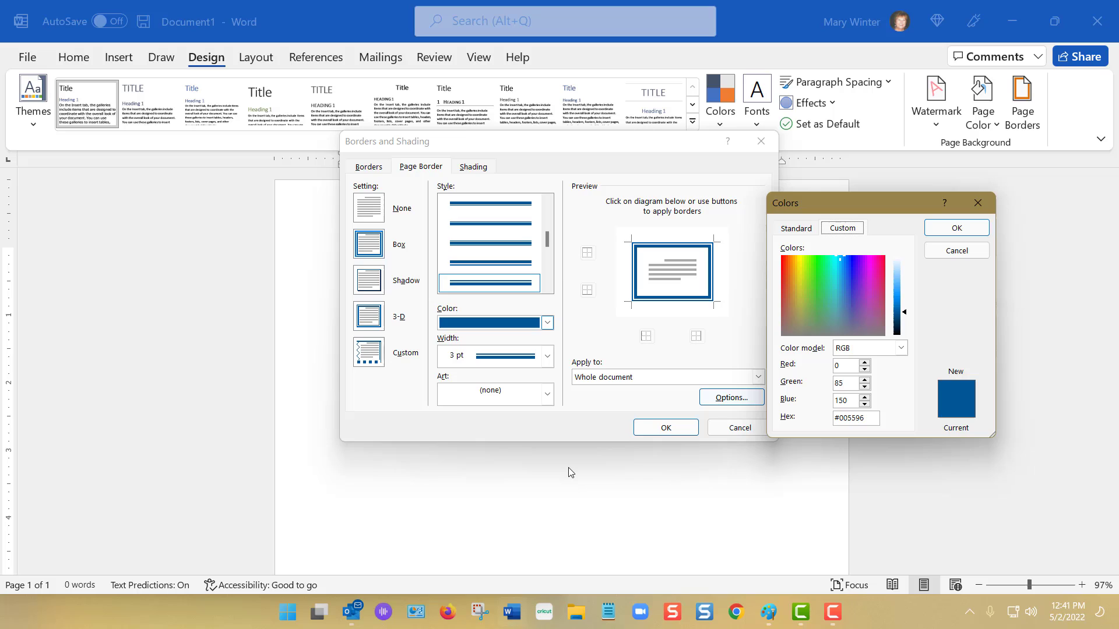
mouse_move(913, 463)
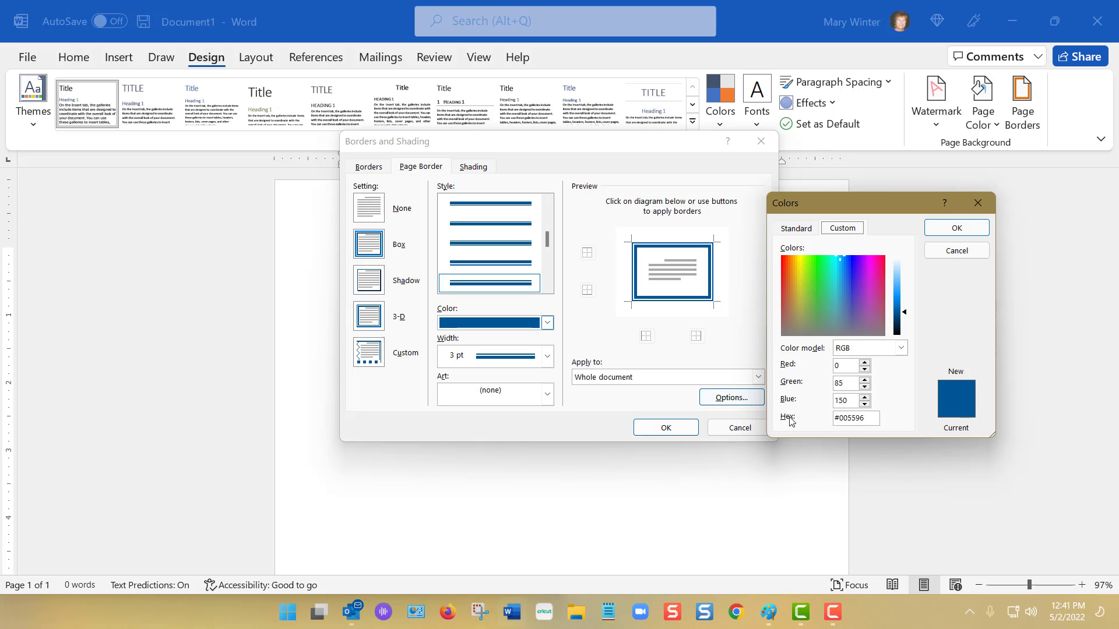
mouse_move(873, 417)
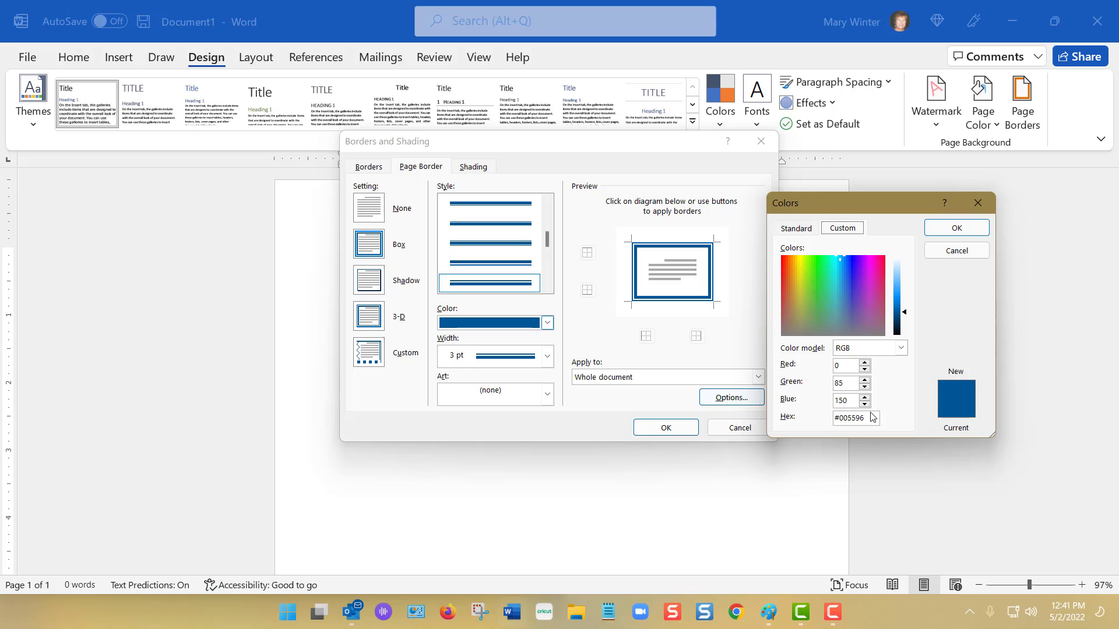
mouse_move(801, 471)
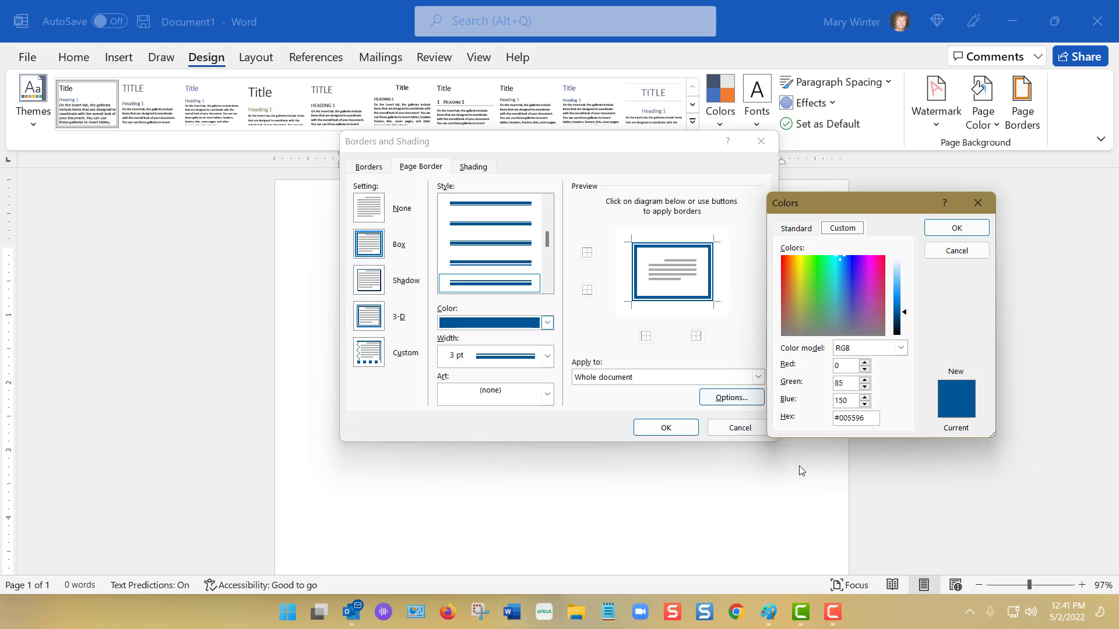
mouse_move(804, 470)
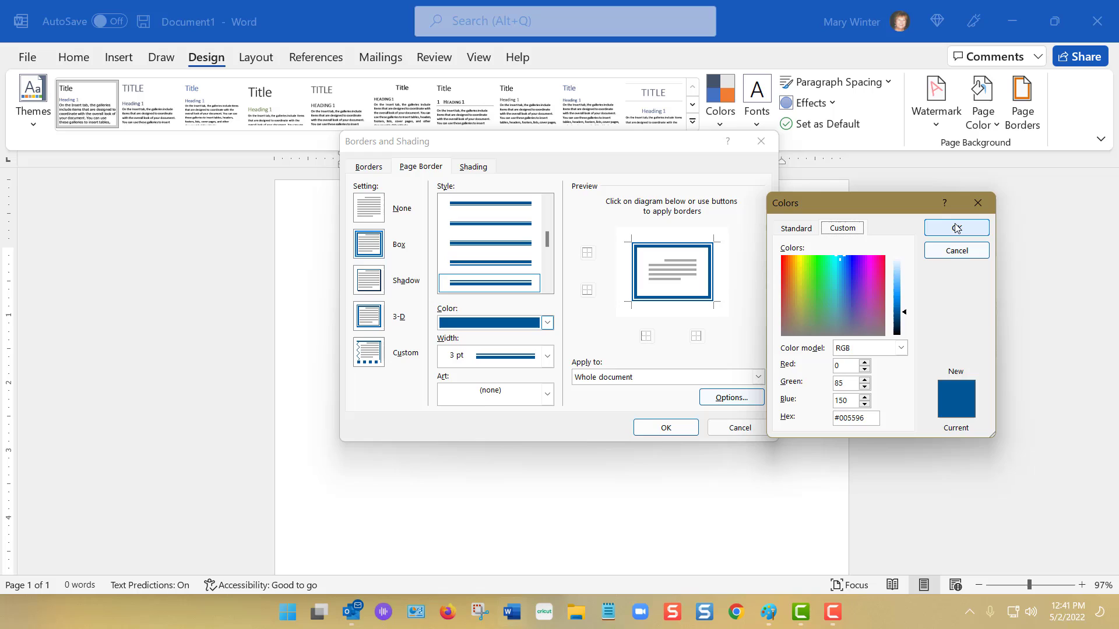
- Confirm the #005596 colour, recheck the email's code, and apply the blue double border
left_click(954, 226)
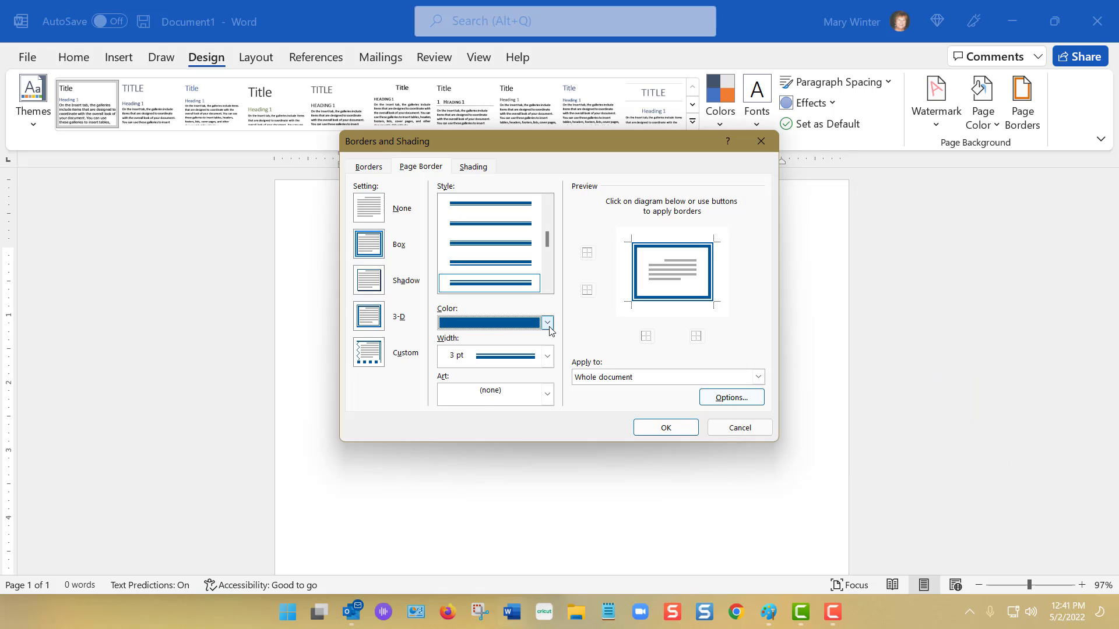
left_click(547, 322)
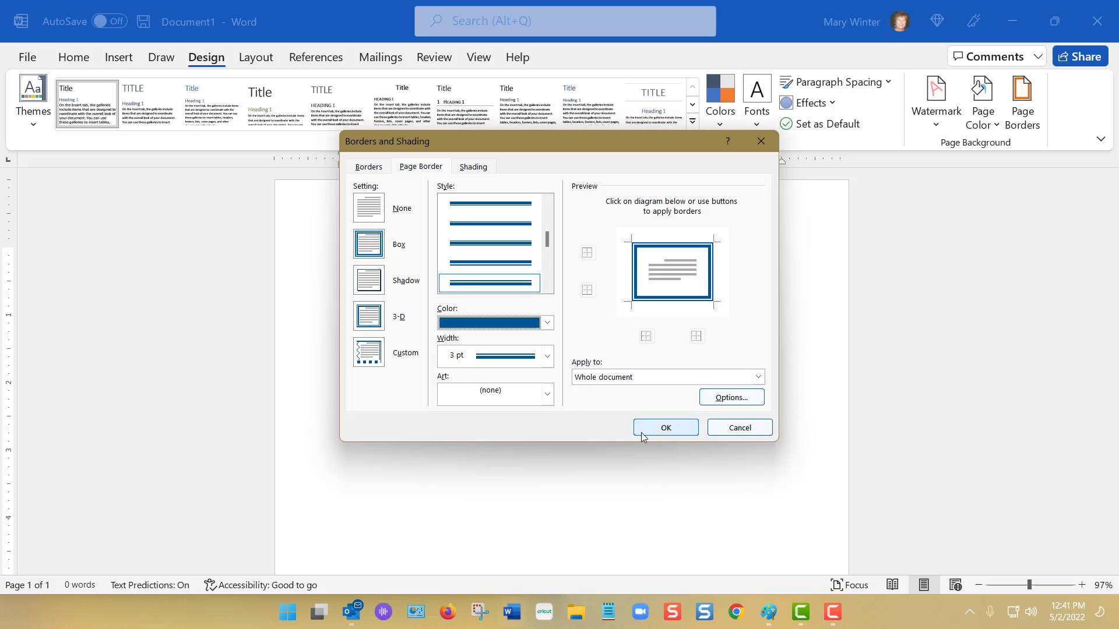
mouse_move(553, 464)
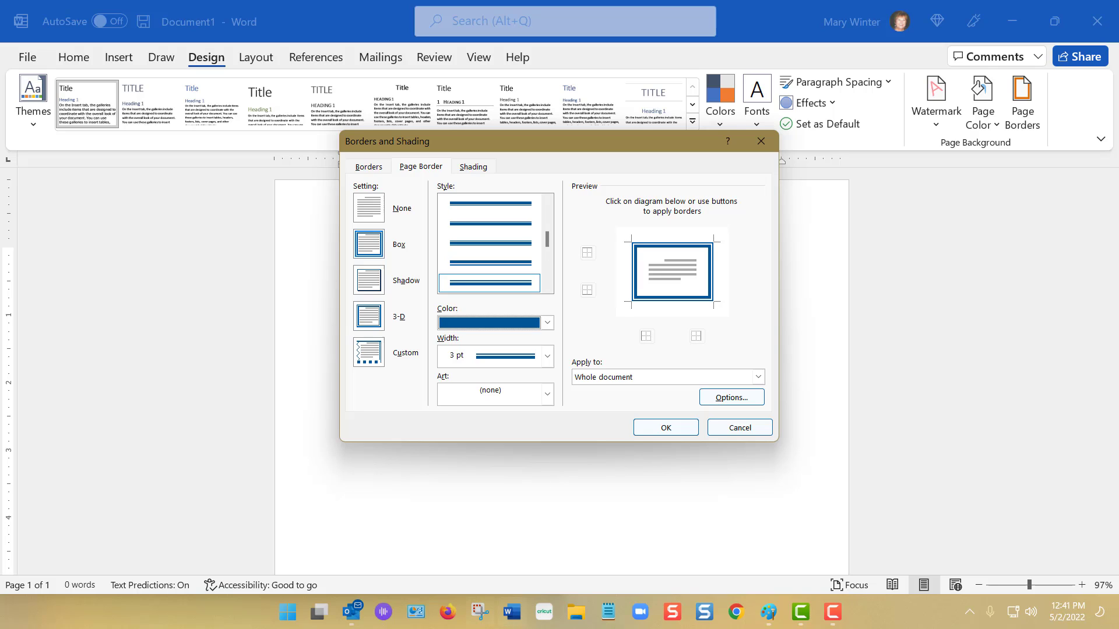
left_click(349, 613)
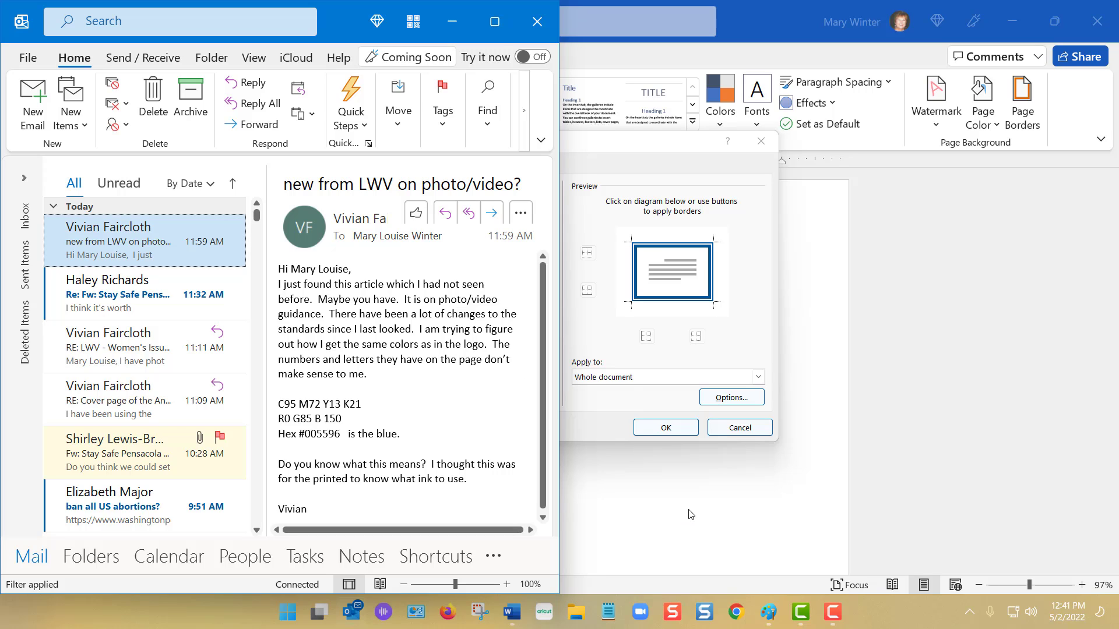
mouse_move(833, 357)
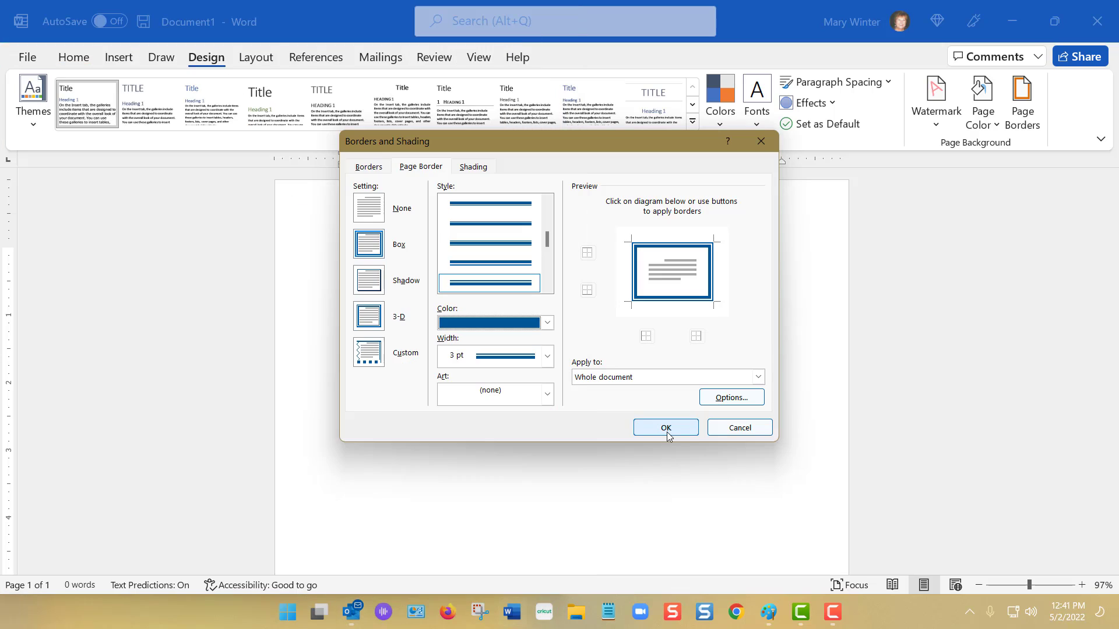
left_click(664, 427)
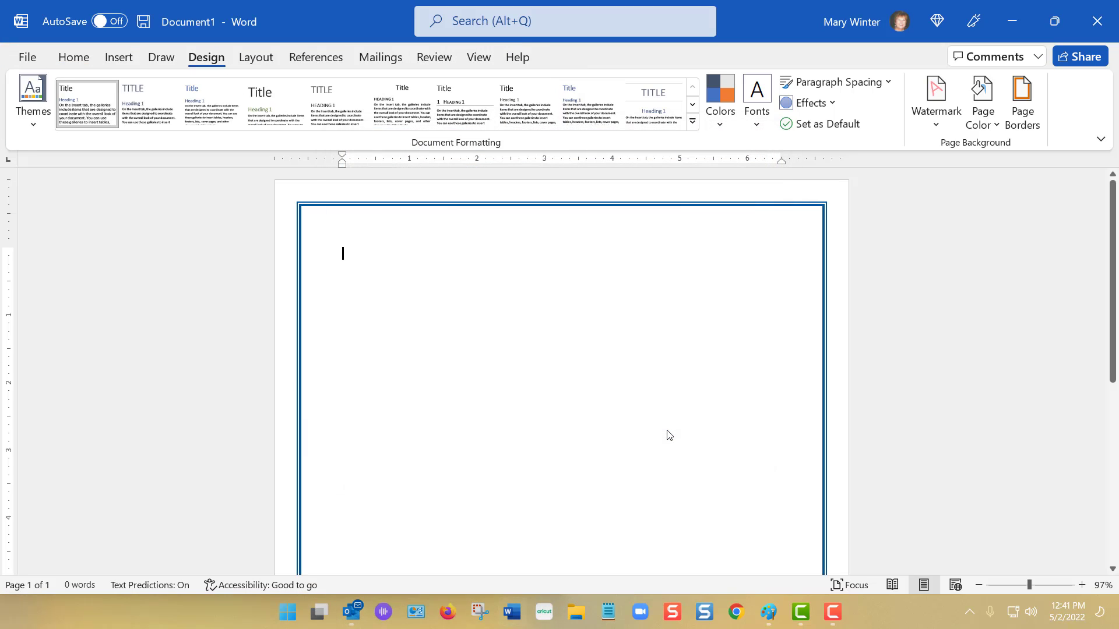
mouse_move(519, 335)
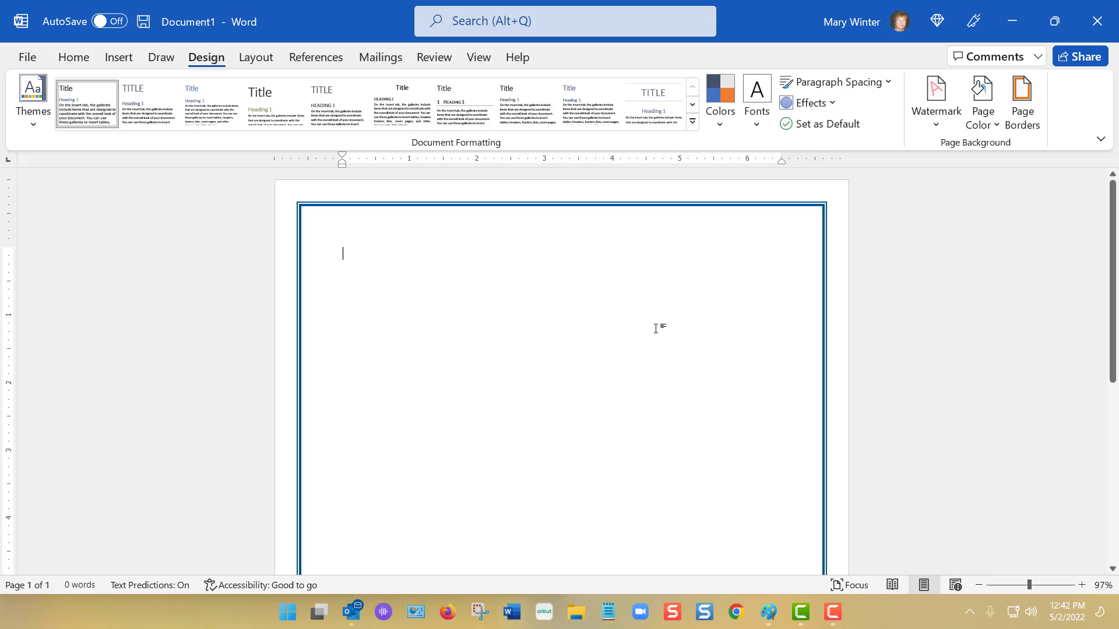
mouse_move(520, 394)
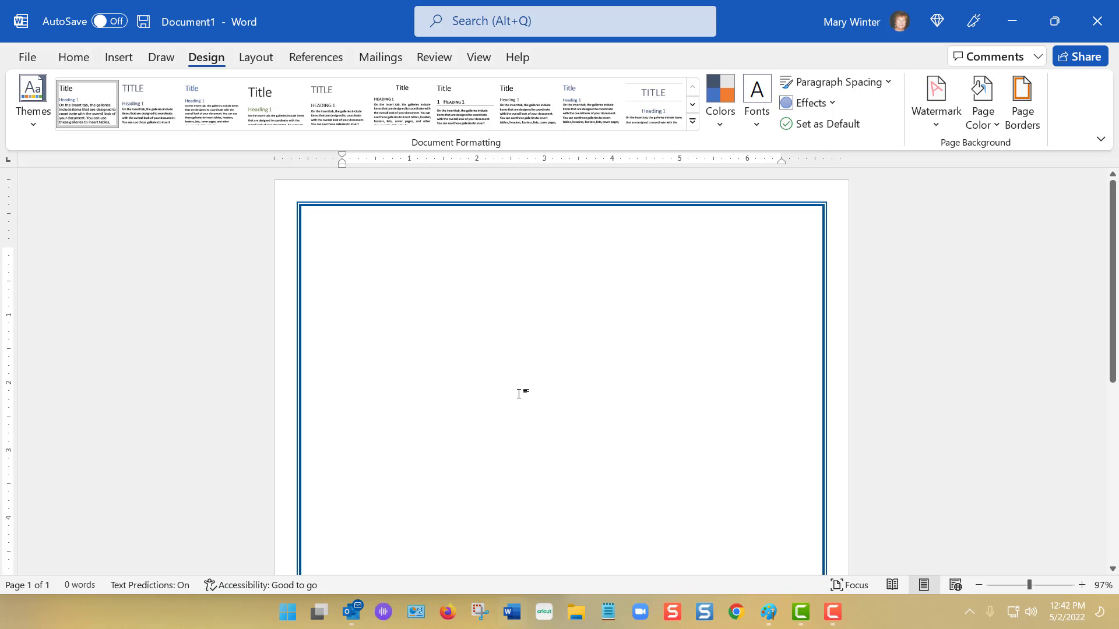